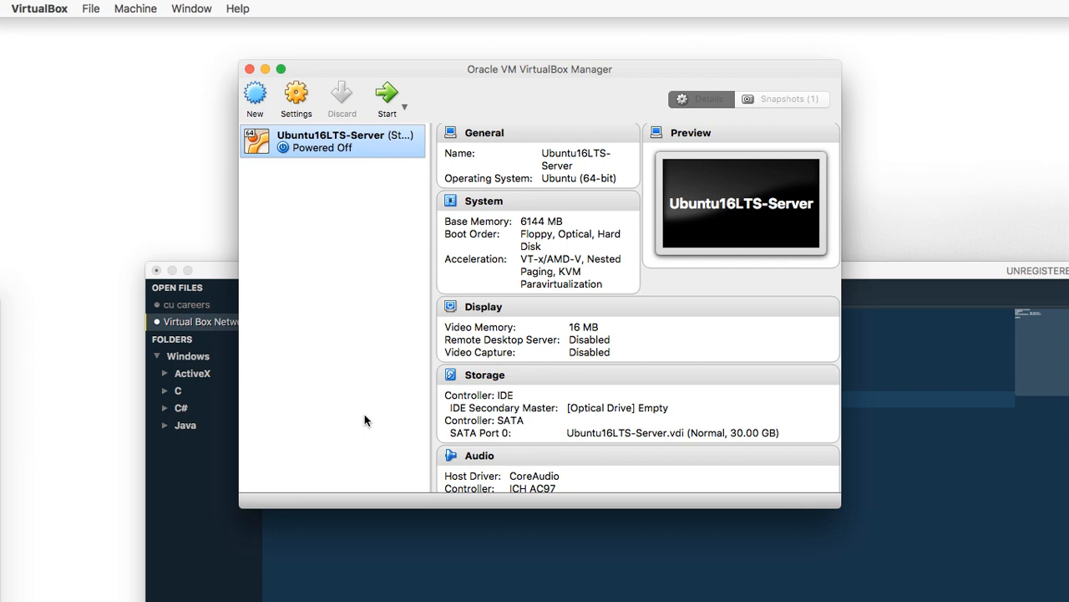
mouse_move(461, 107)
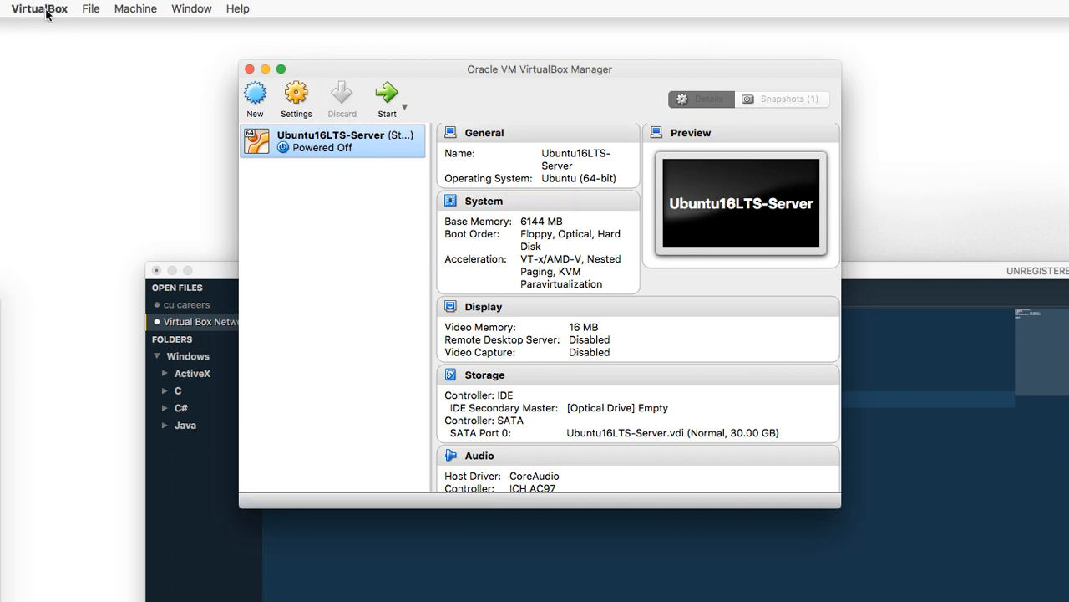
Bring up the VirtualBox application menu from the macOS menu bar.
left_click(40, 8)
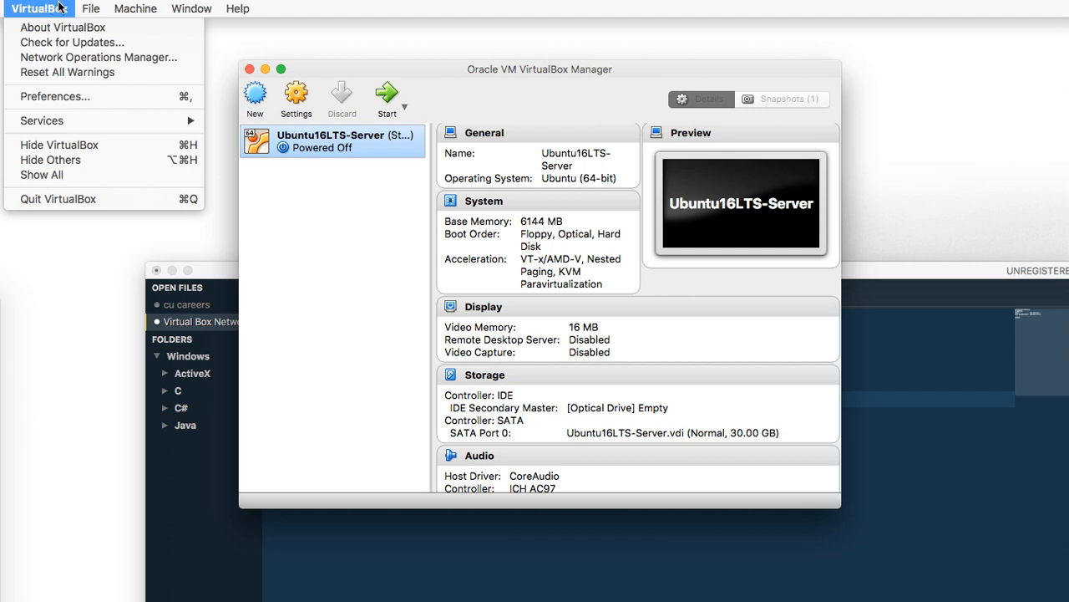
mouse_move(53, 95)
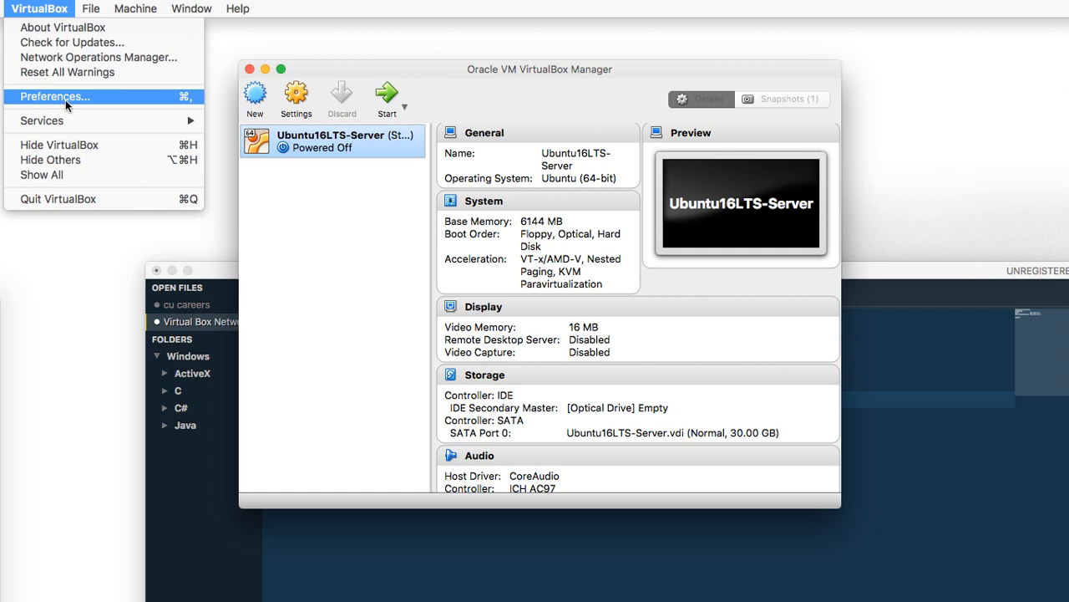
Show the empty Host-only Networks list on the Network page of VirtualBox Preferences.
left_click(53, 95)
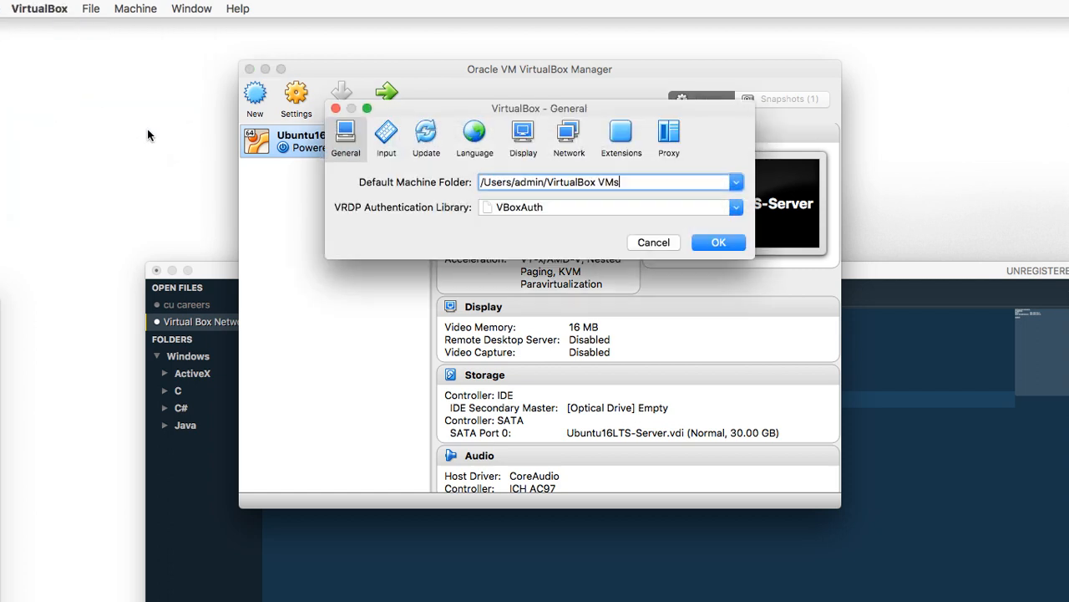
mouse_move(570, 147)
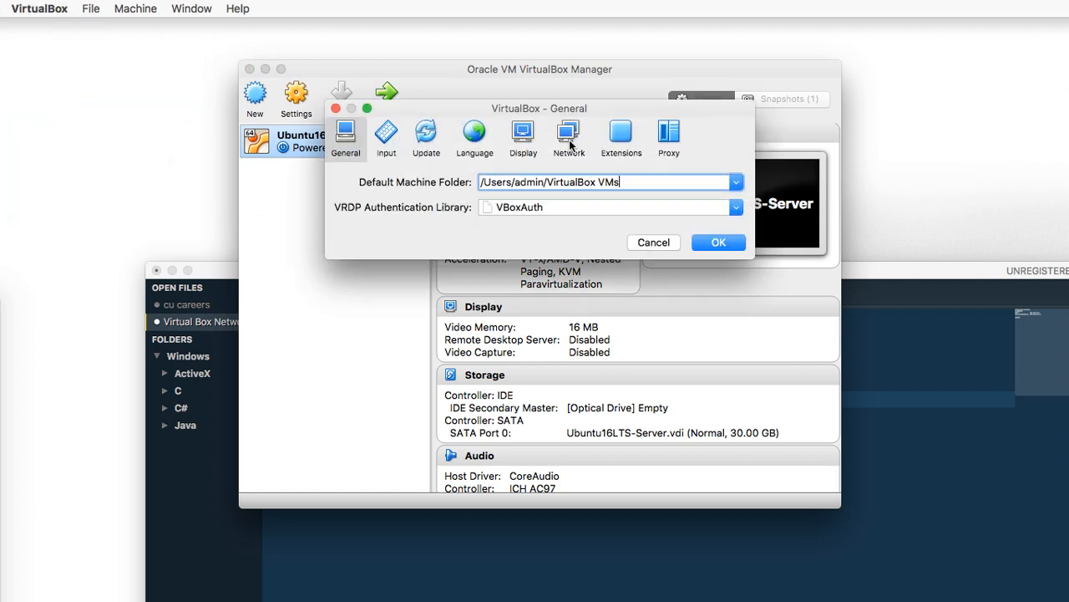
mouse_move(568, 136)
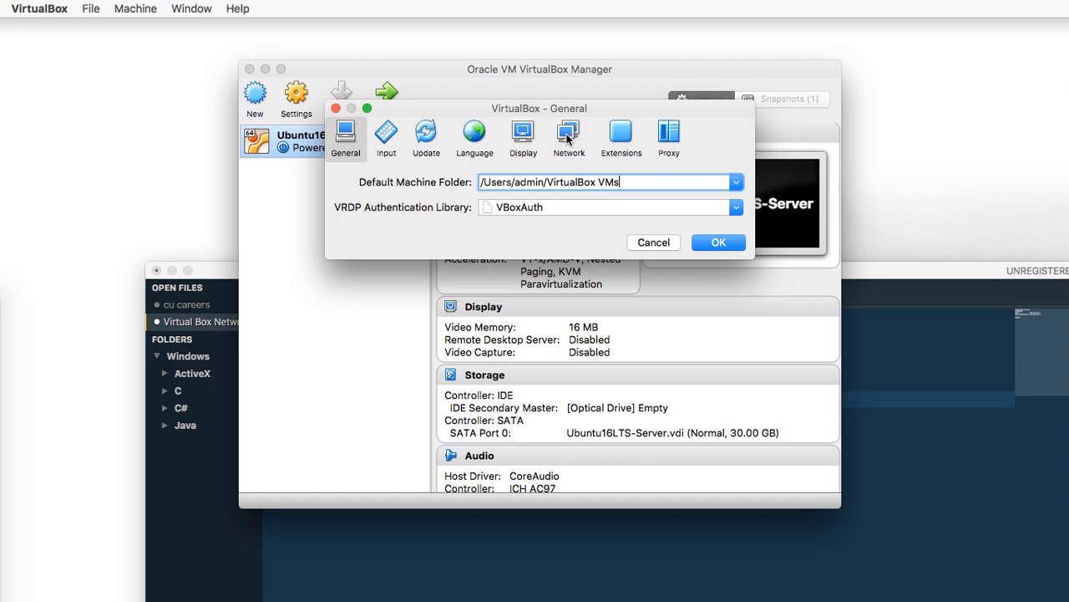
left_click(568, 133)
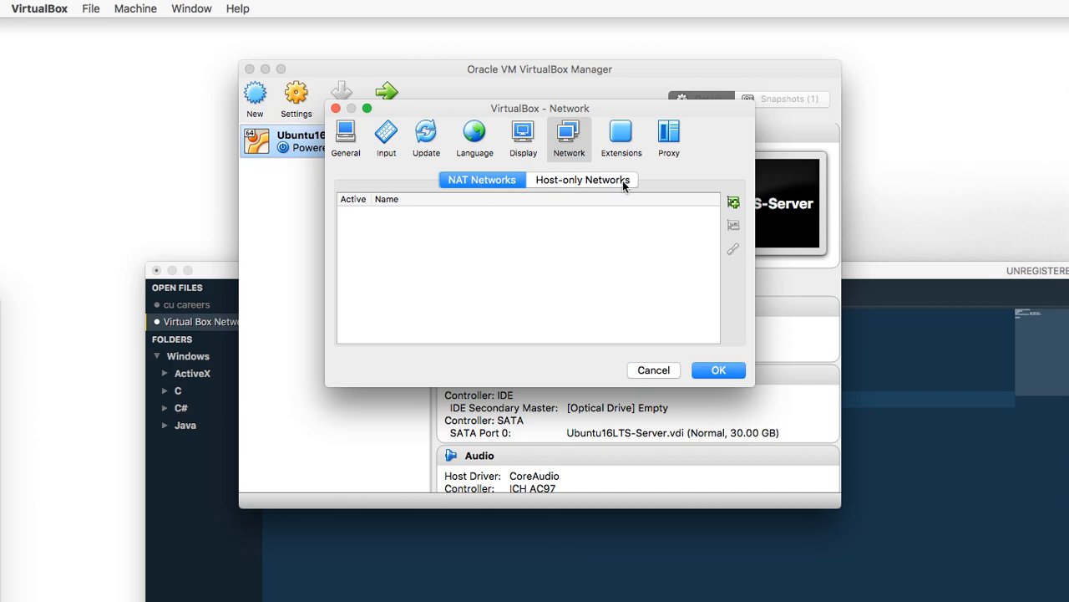
left_click(581, 180)
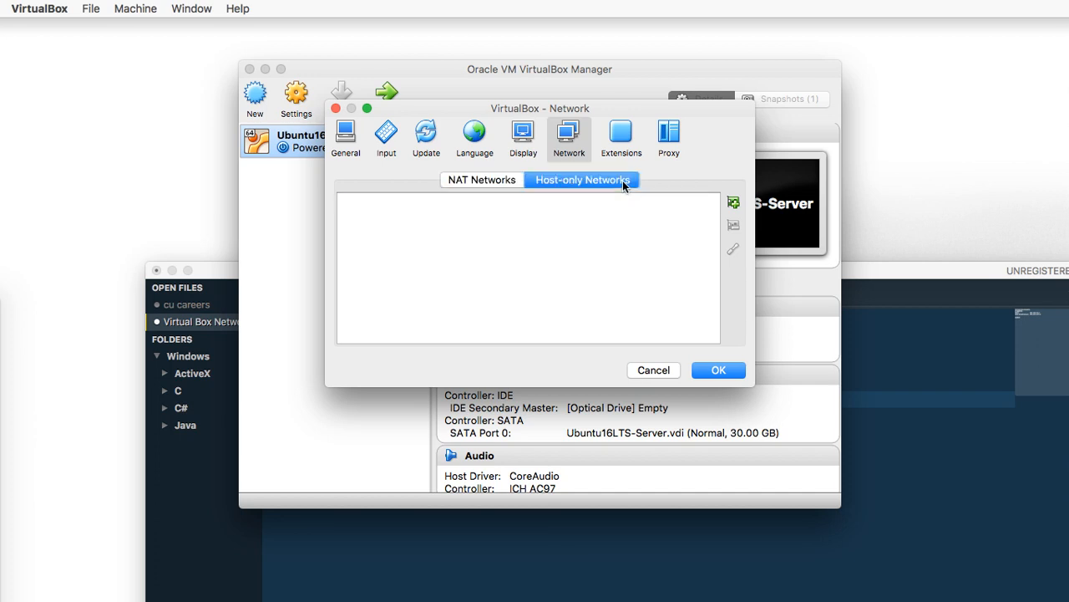
mouse_move(723, 207)
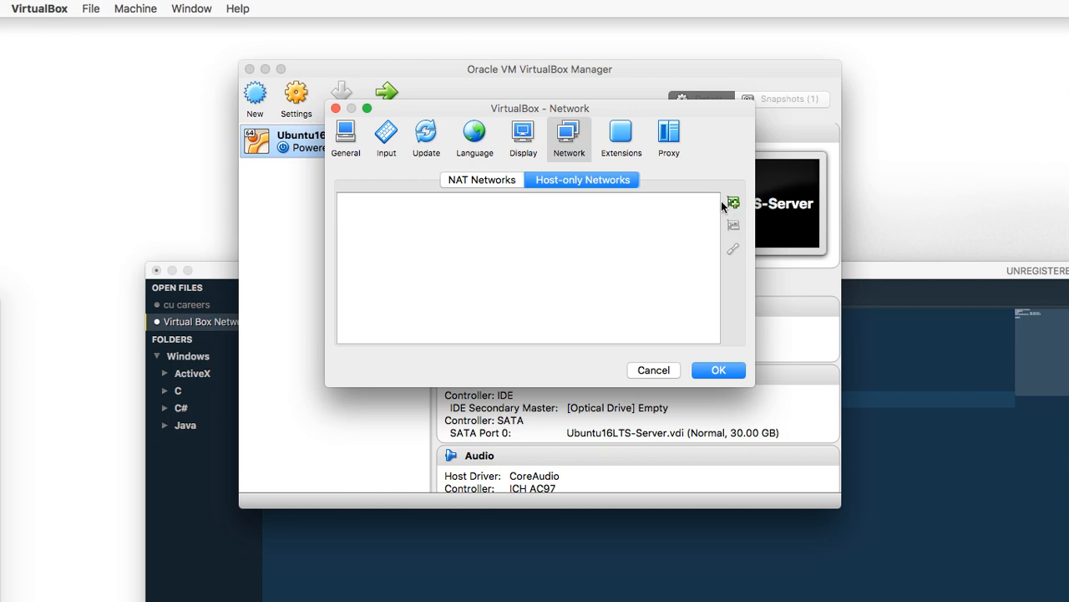
mouse_move(548, 240)
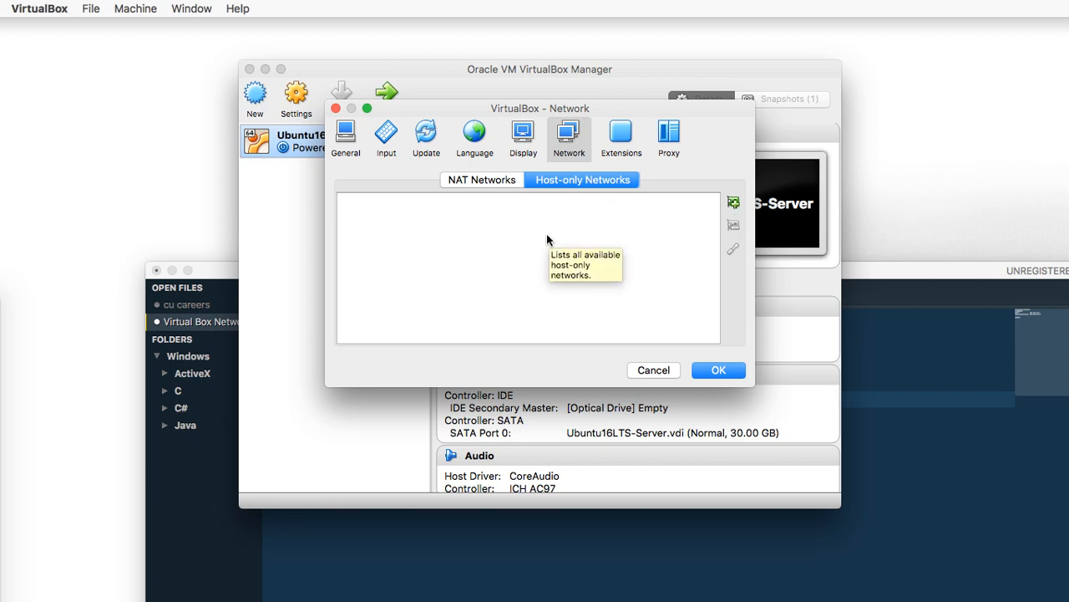
mouse_move(732, 204)
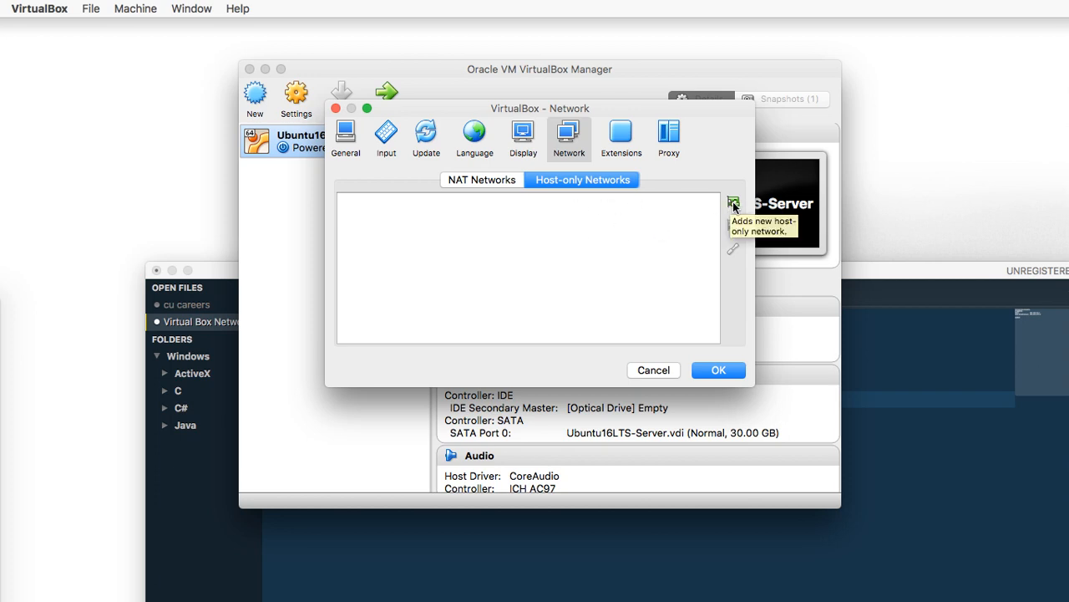
Add host-only network vboxnet0 at 192.168.56.1 / 255.255.255.0 and save the preferences.
left_click(732, 204)
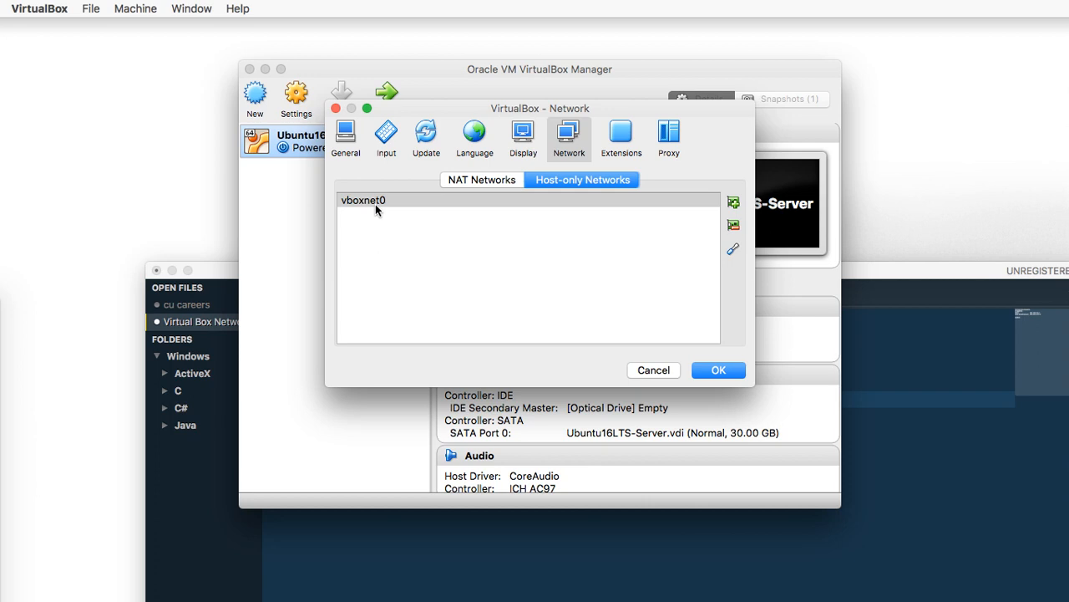
mouse_move(384, 217)
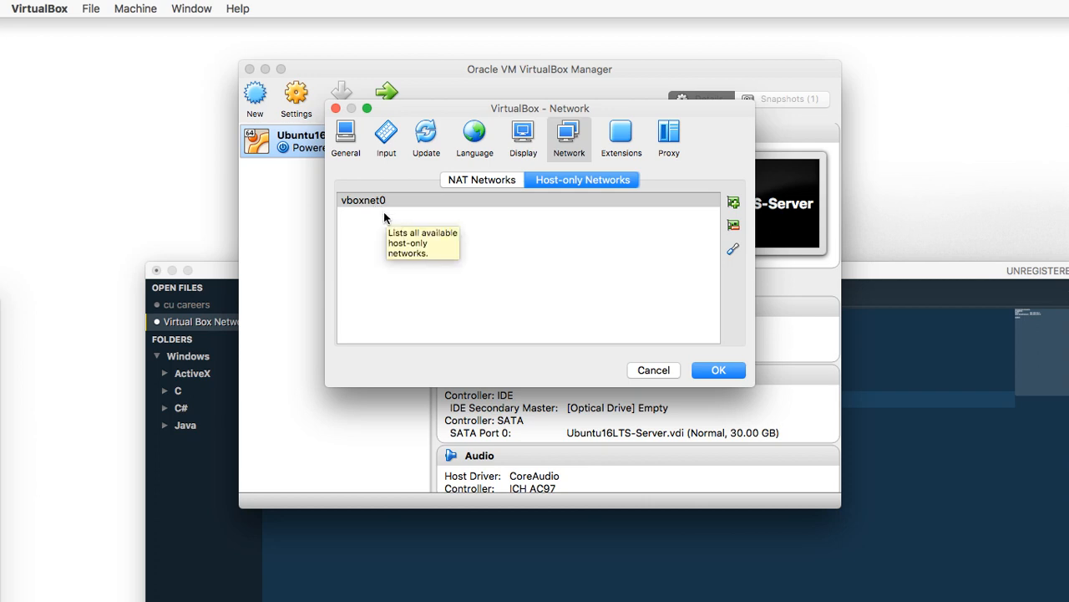
mouse_move(391, 215)
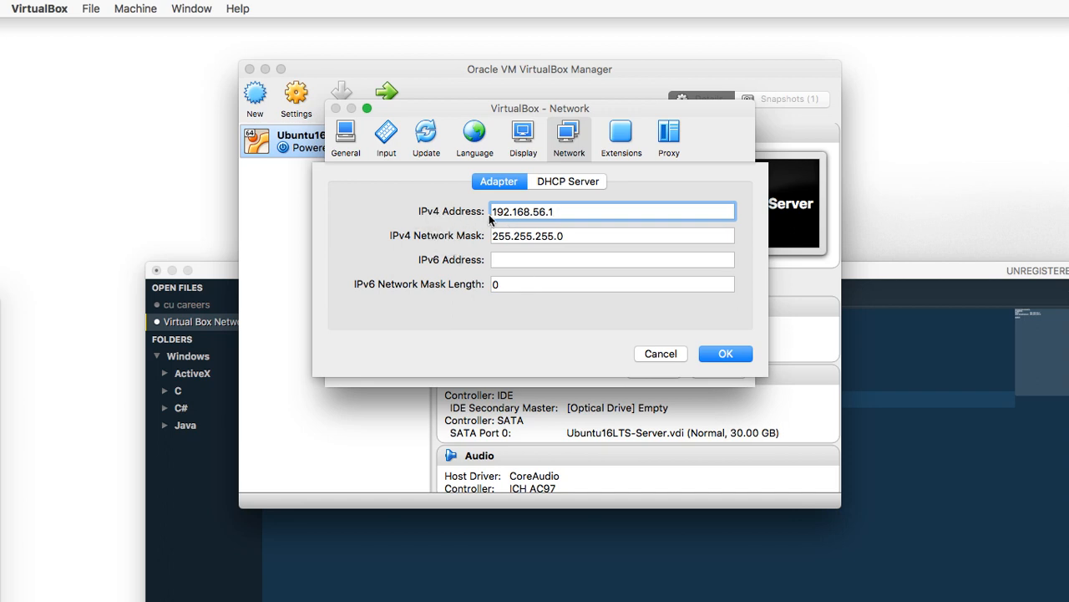
mouse_move(984, 505)
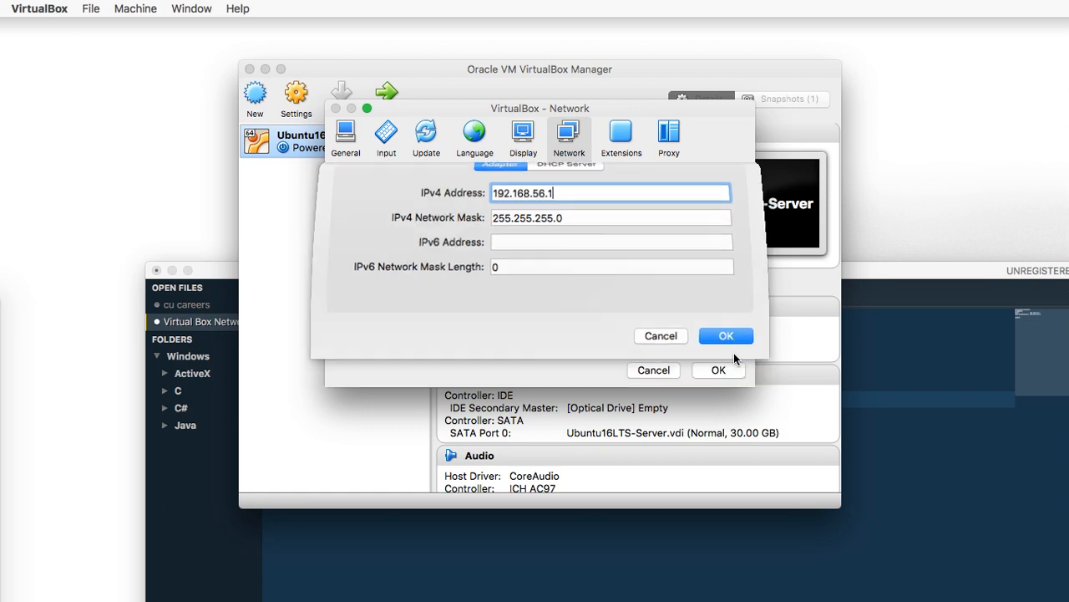
left_click(726, 334)
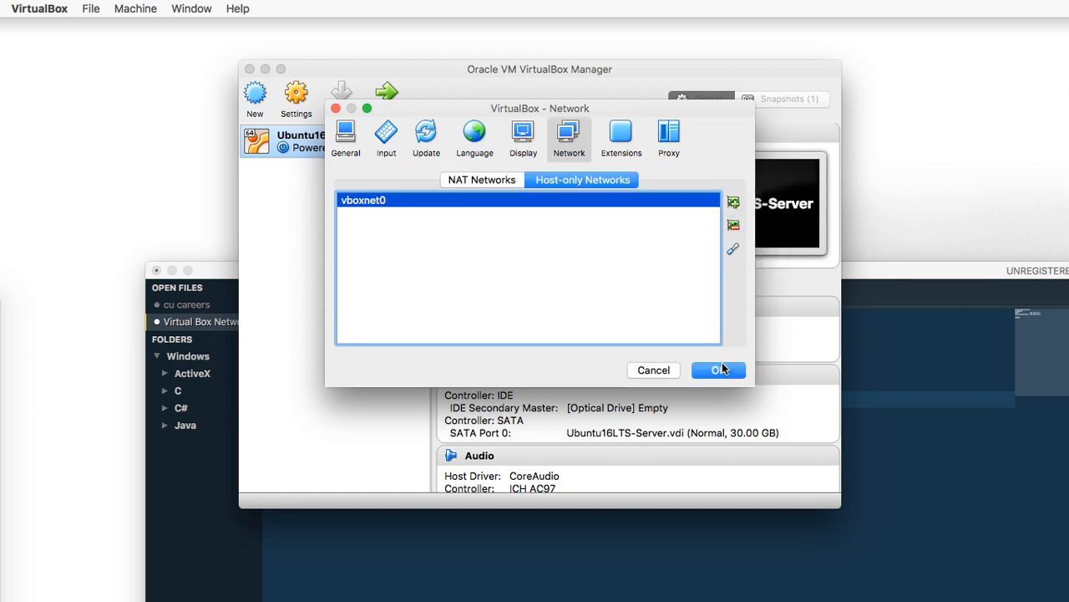
mouse_move(716, 376)
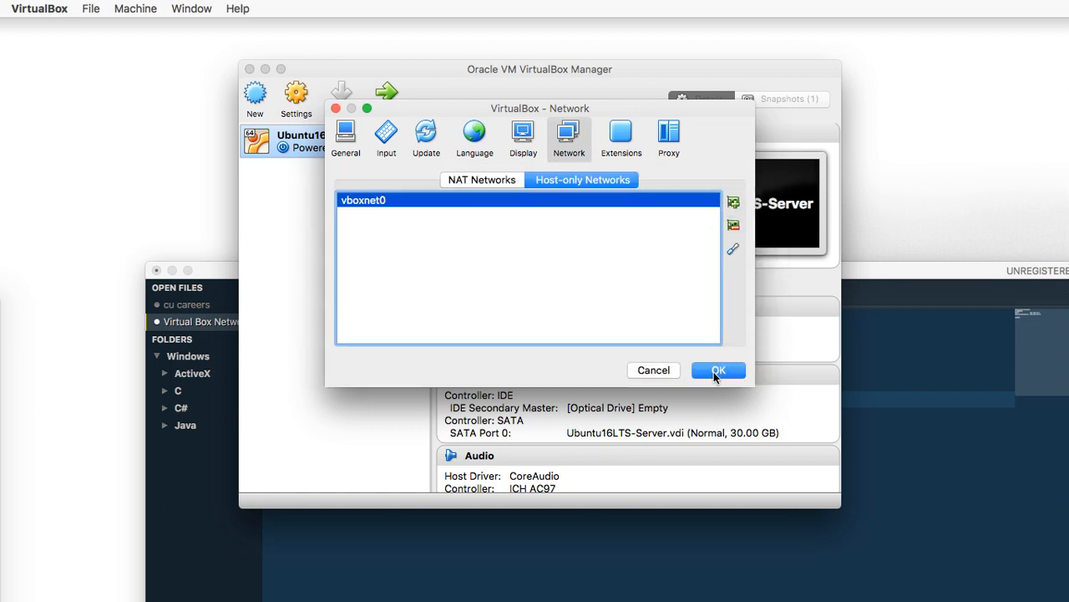
left_click(717, 371)
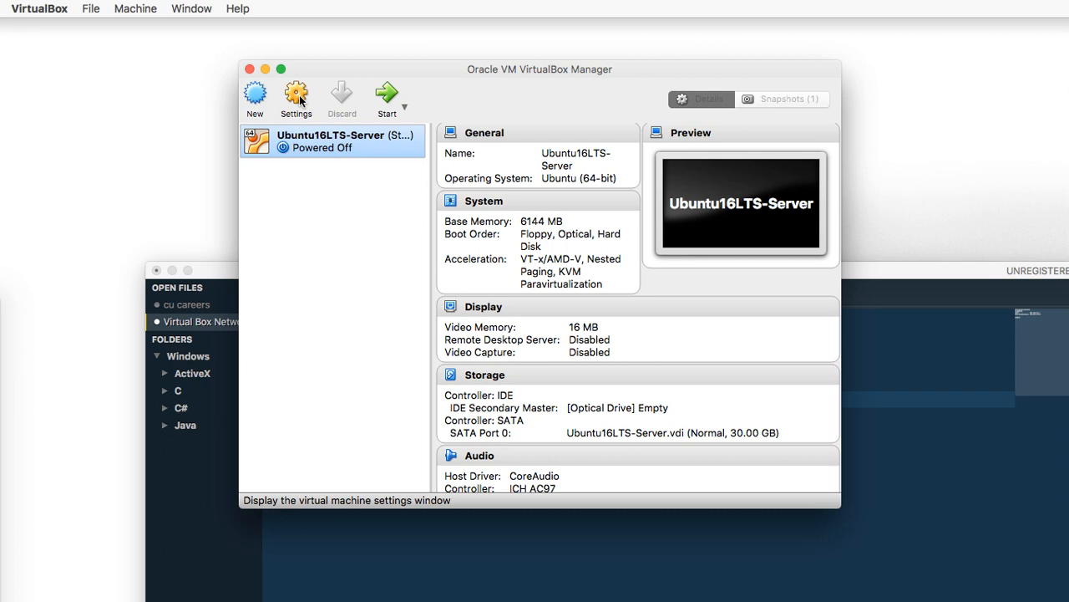
Bring up the Ubuntu16LTS-Server machine's settings on the General page.
left_click(295, 94)
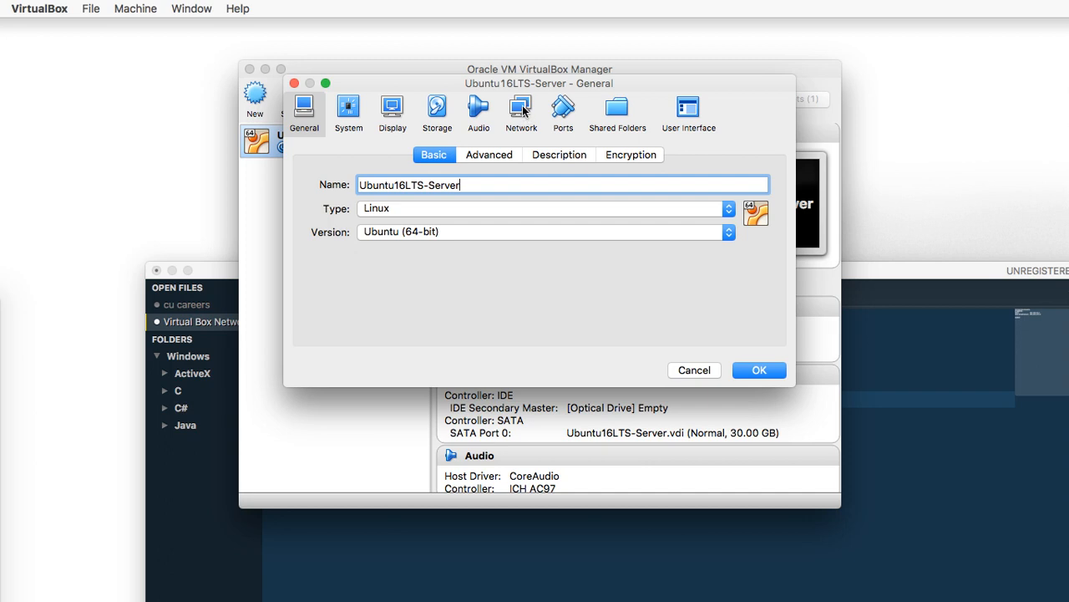
Enable Adapter 2 as Host-only Adapter on vboxnet0 and save the VM settings.
left_click(522, 109)
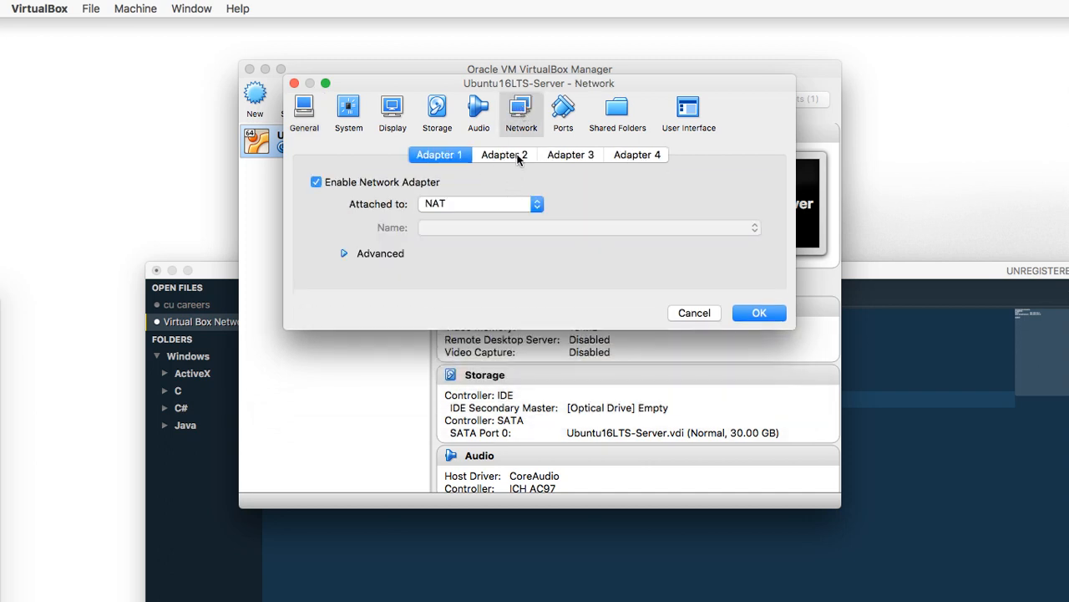
left_click(504, 153)
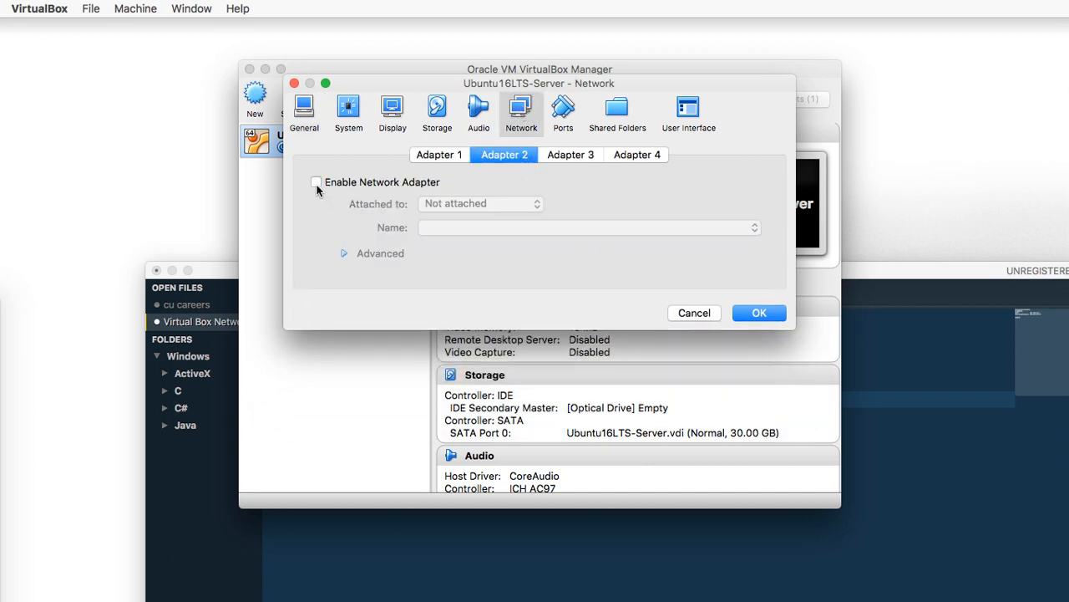
left_click(317, 183)
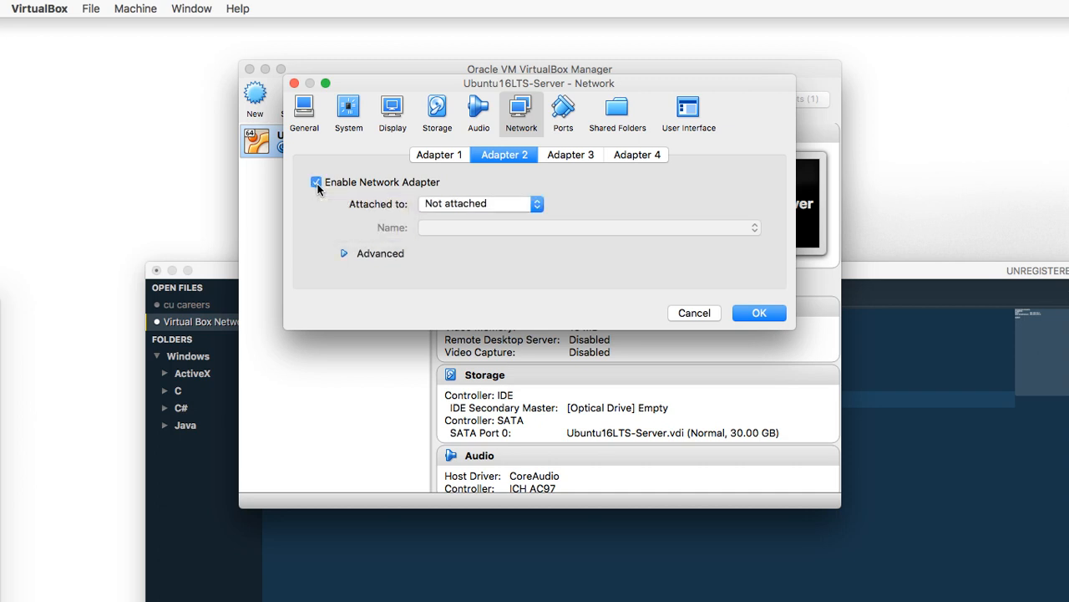
mouse_move(478, 215)
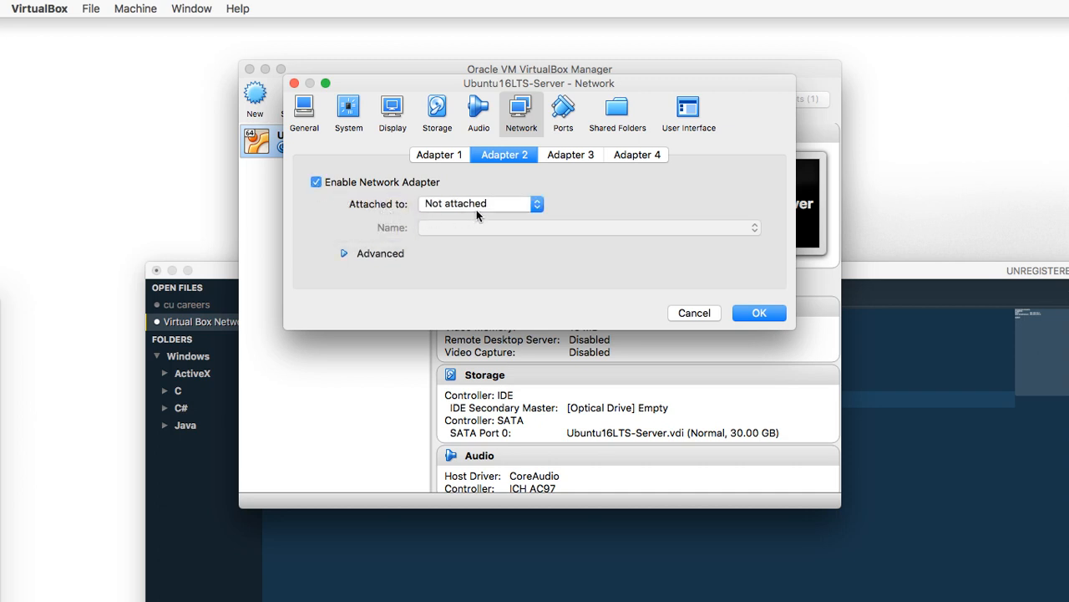
left_click(477, 203)
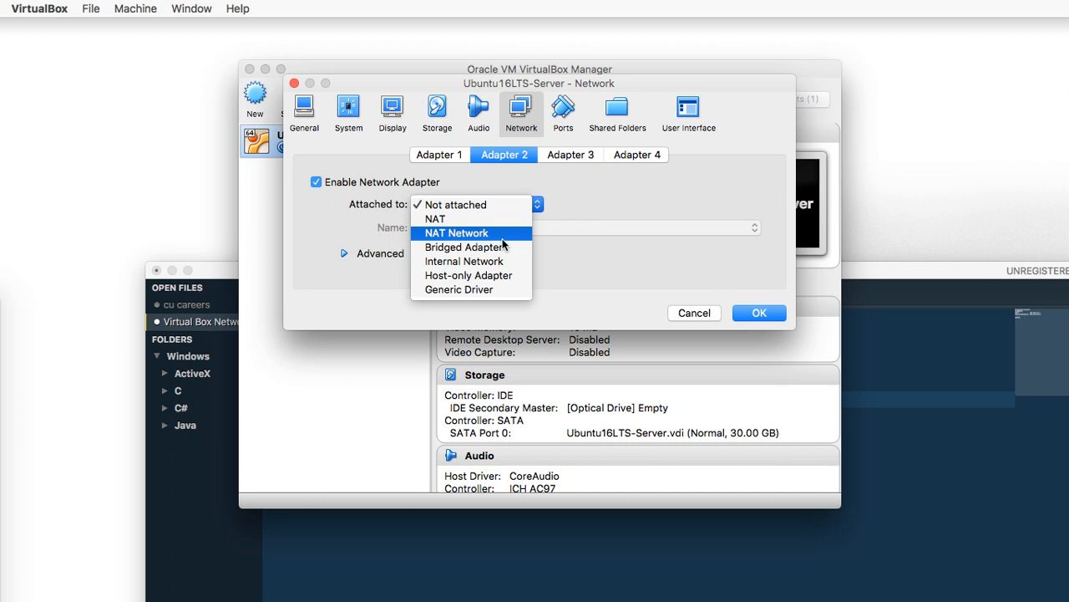
left_click(468, 274)
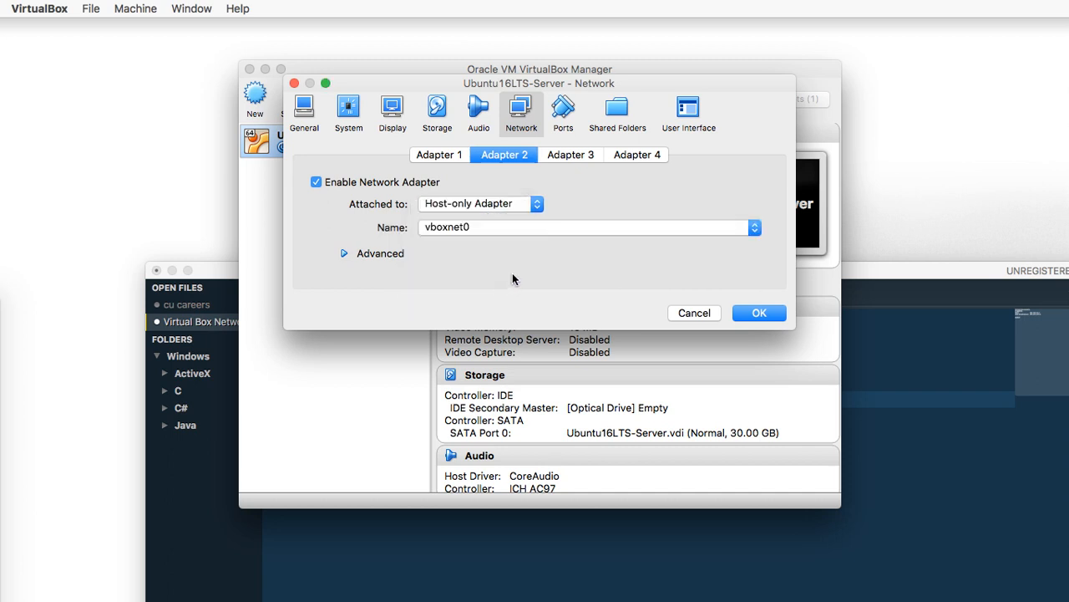
mouse_move(433, 235)
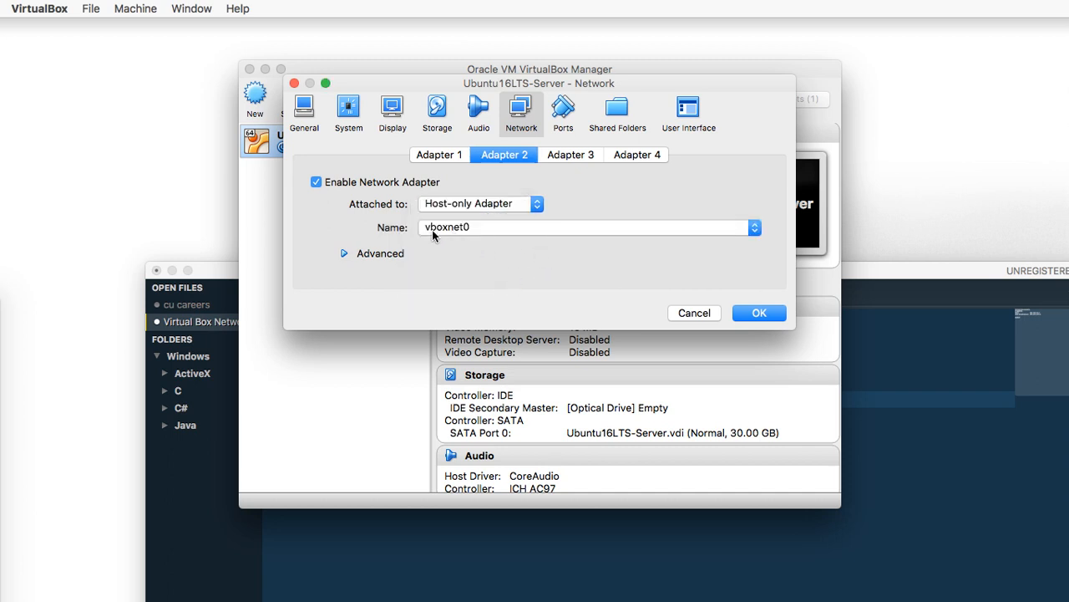
mouse_move(447, 234)
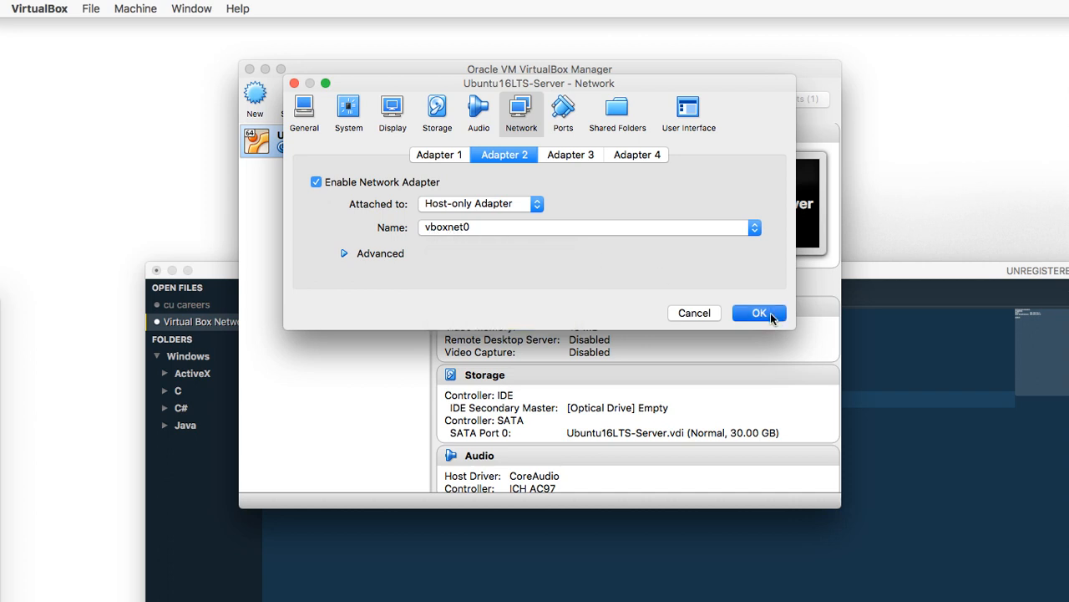
left_click(758, 312)
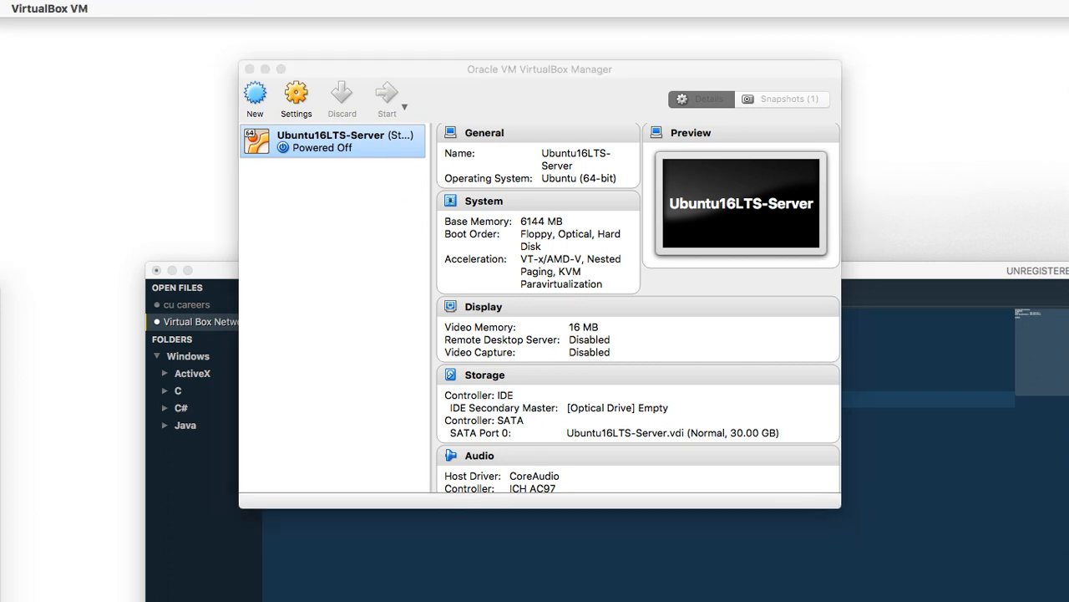
Start the Ubuntu16LTS-Server VM and log in as the ubuntu user at tty1.
left_click(386, 95)
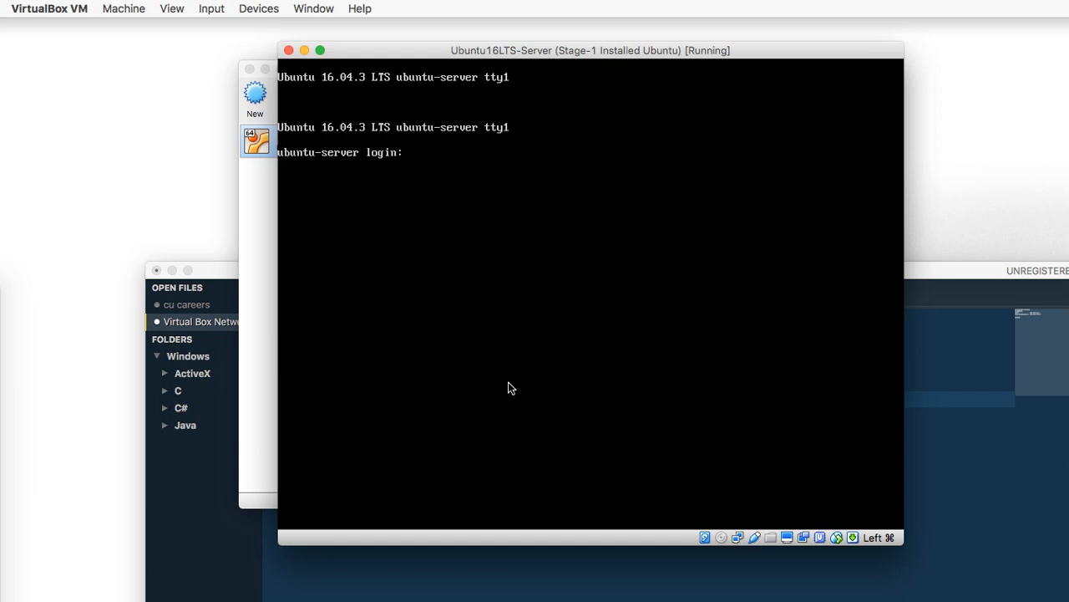
mouse_move(478, 389)
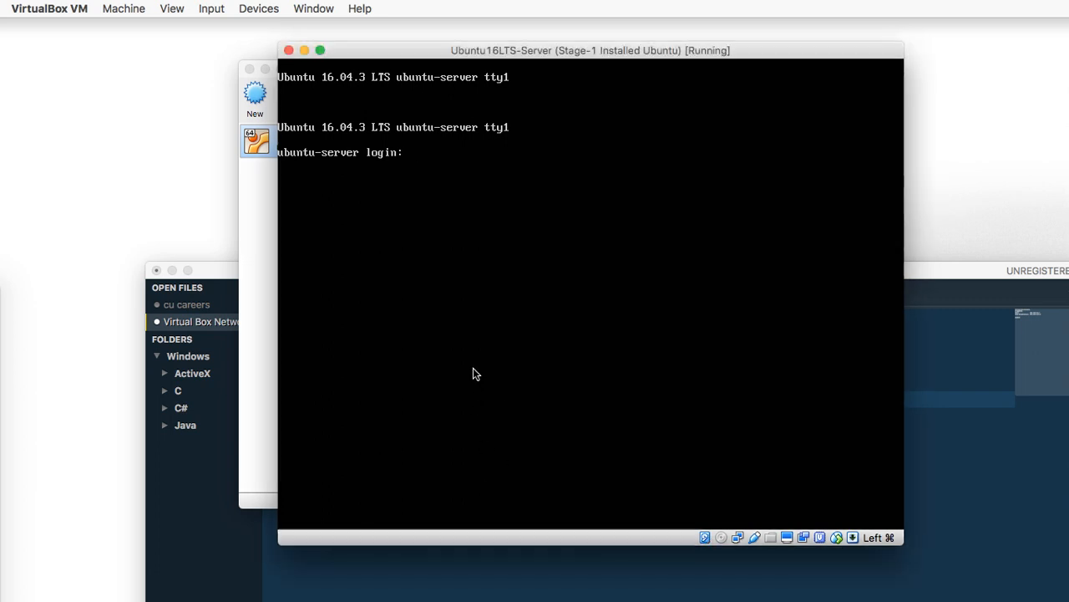
type("lubuntu")
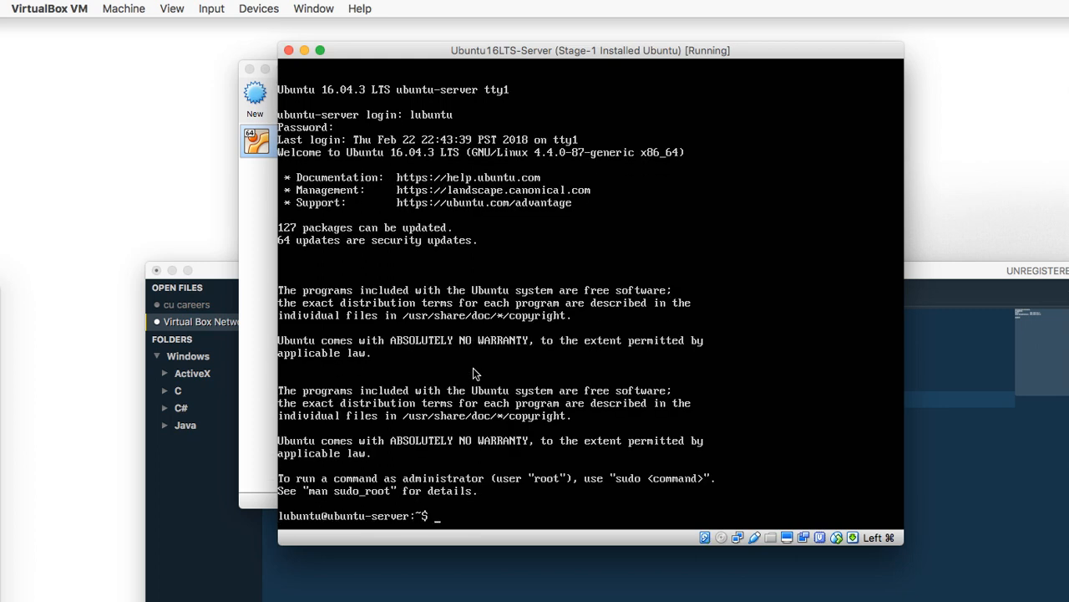
View /etc/hostname in vim via sudo, confirming it reads ubuntu-server, then quit unchanged.
type("sudo")
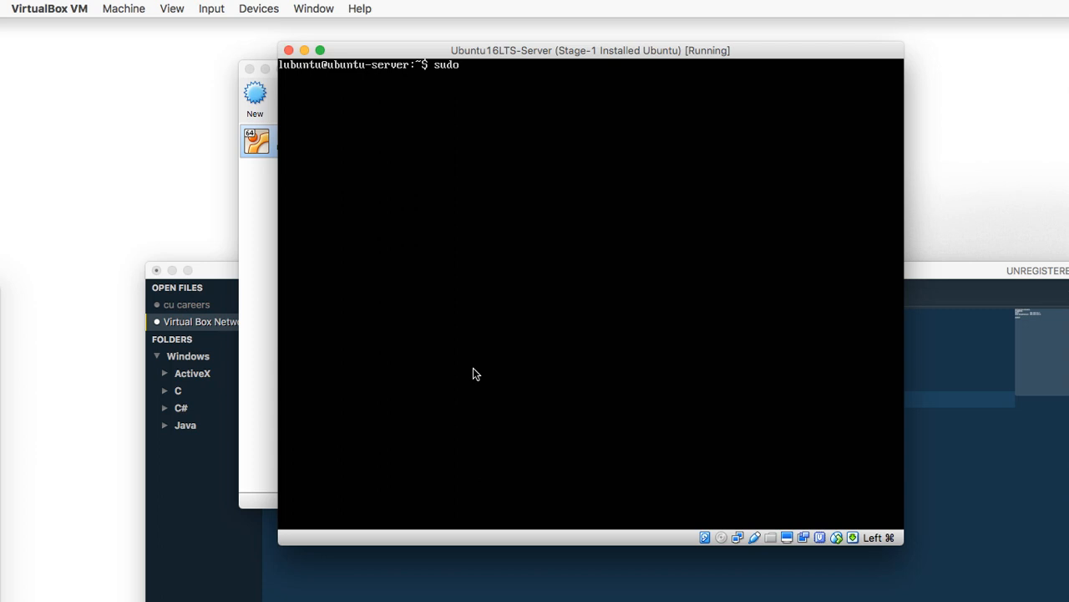
type("vim")
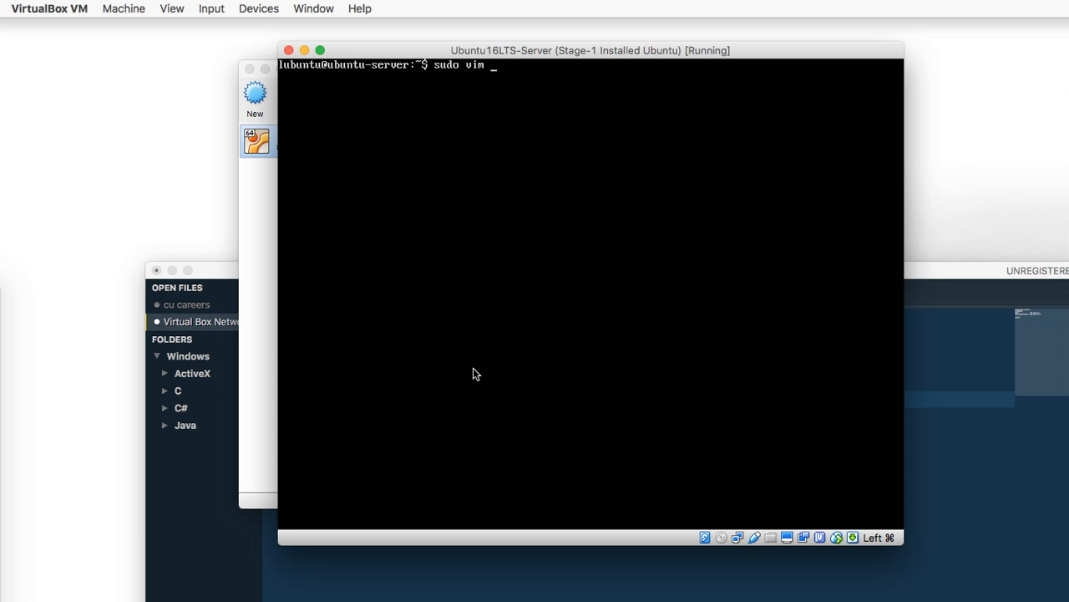
type("/etc/")
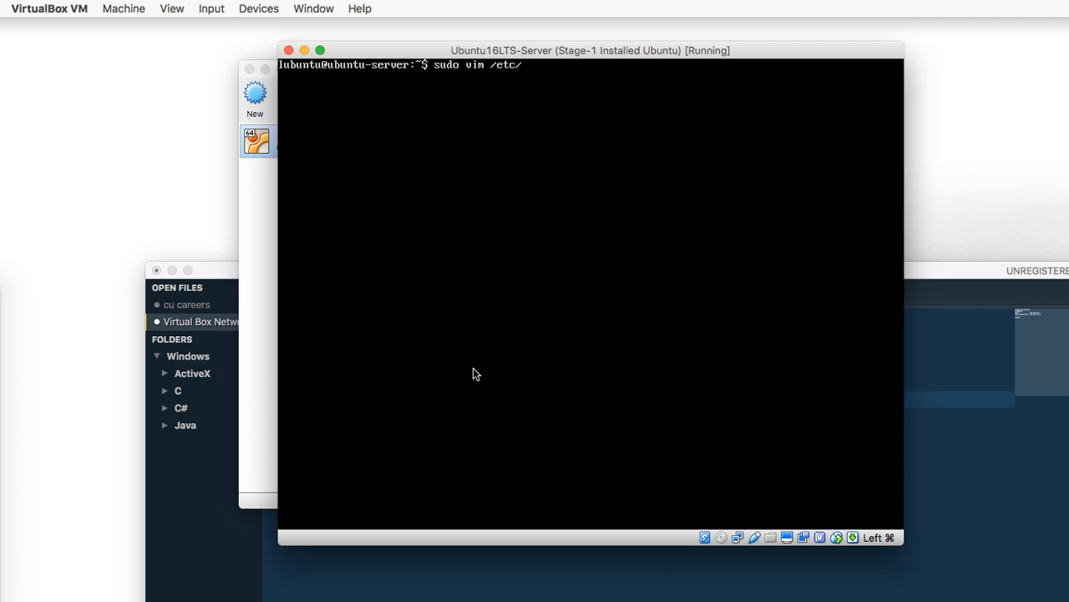
type("hostname")
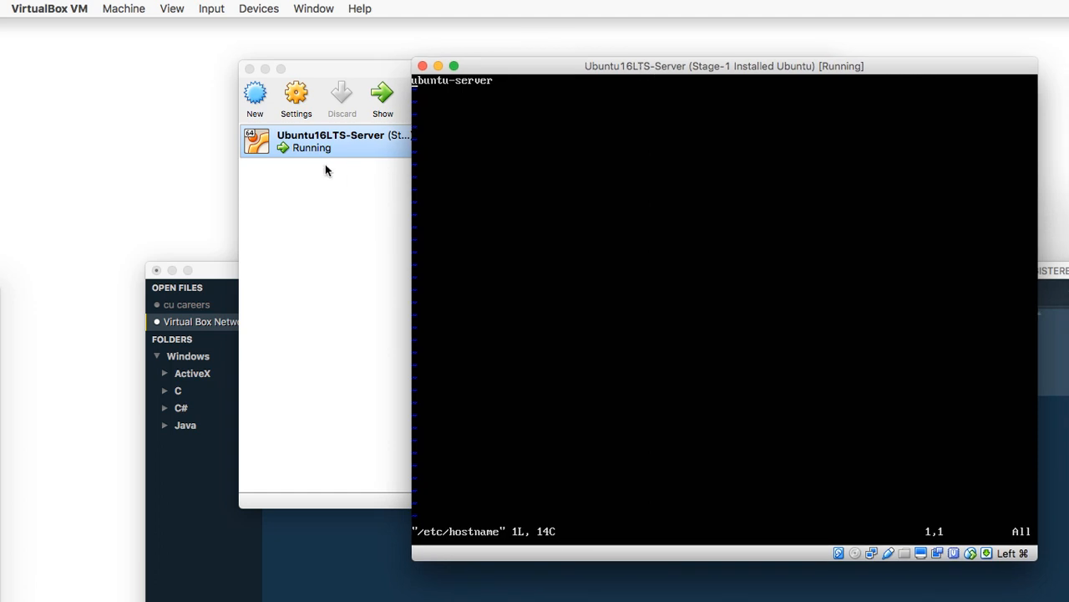
left_click_drag(725, 67, 658, 61)
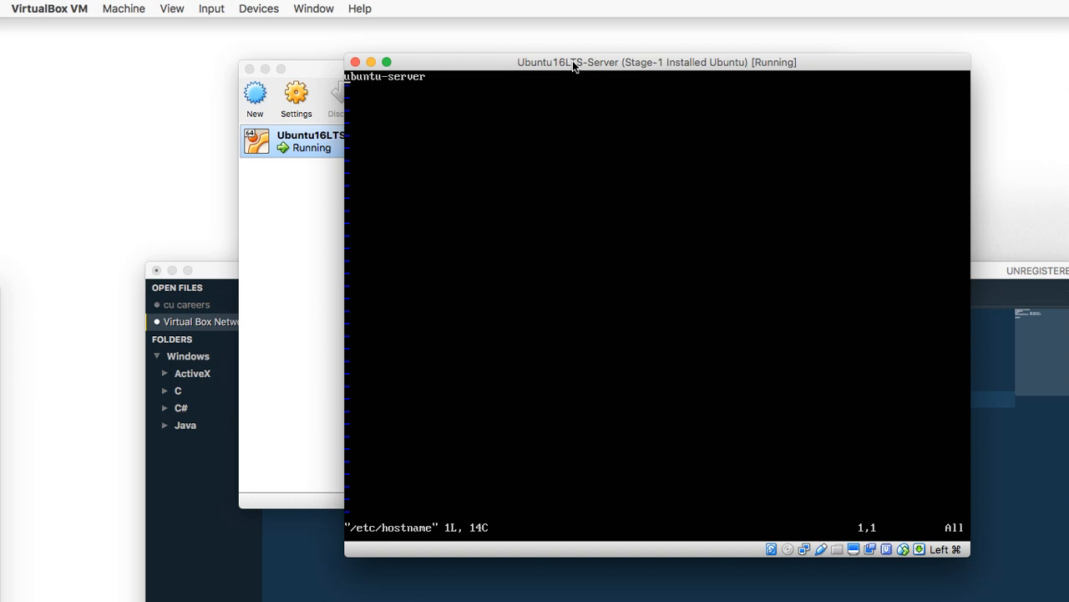
key("Right")
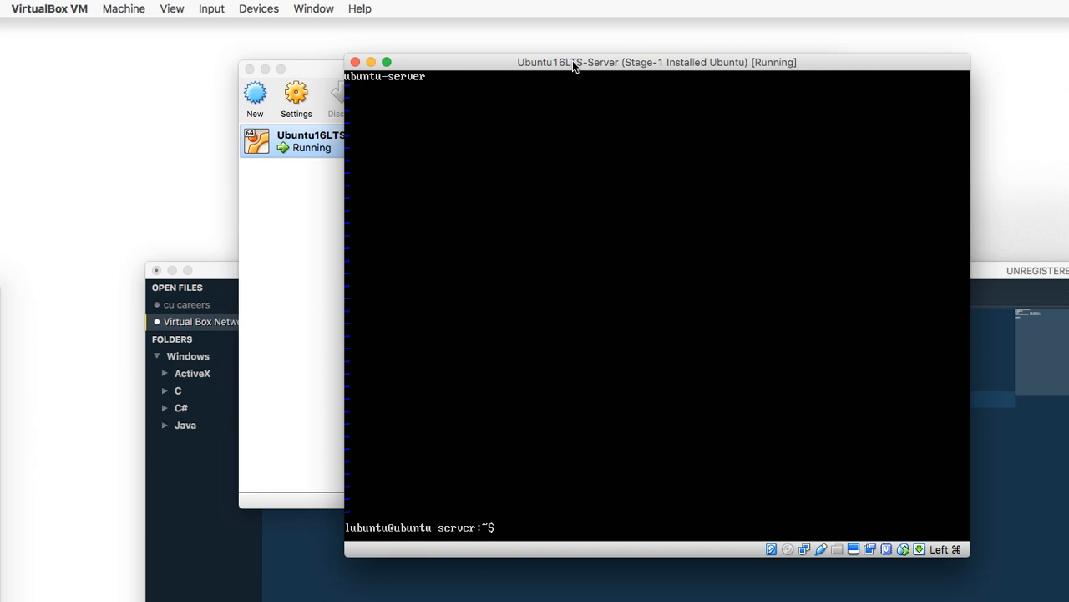
View /etc/hosts in vim, confirming 127.0.1.1 maps to ubuntu-server, then quit with :q.
type("sudo vim /etc/hostname")
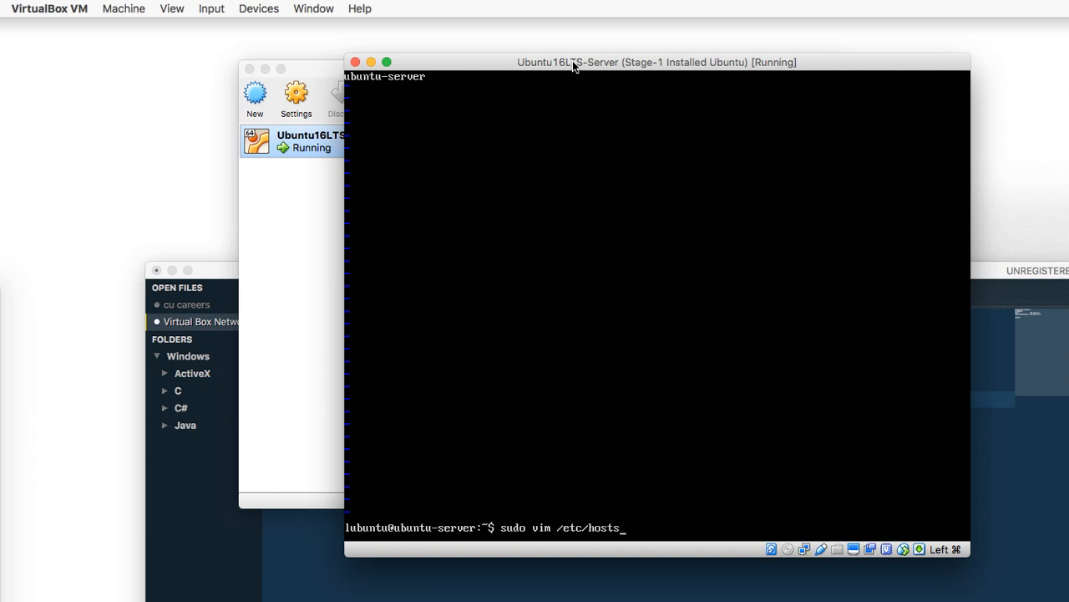
key("enter")
type(":")
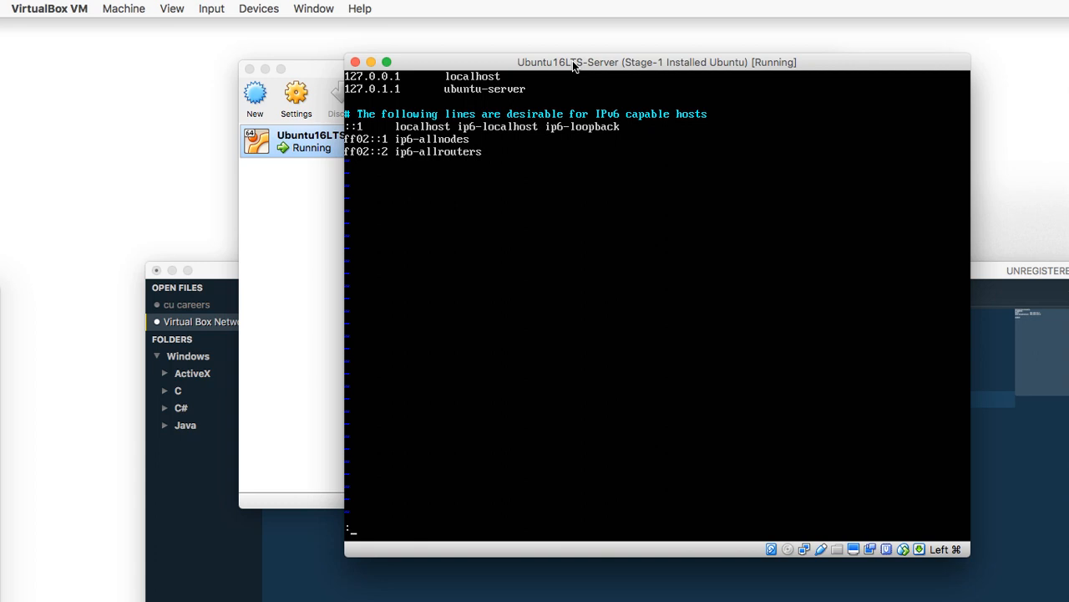
type("q")
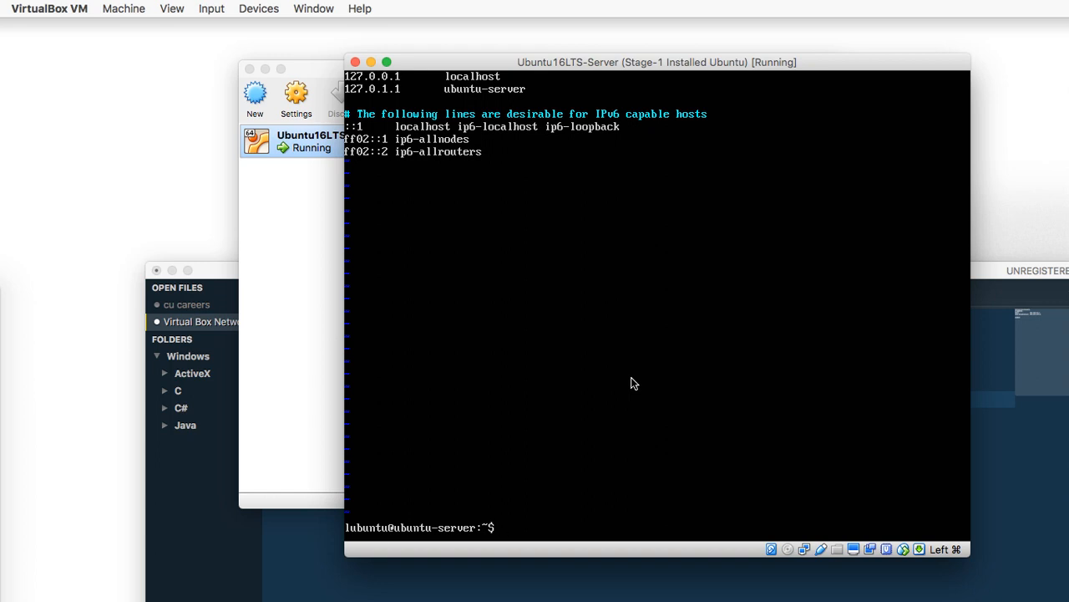
Clear the console and run ifconfig -a, listing enp0s3, unconfigured enp0s8 and loopback.
type("cl")
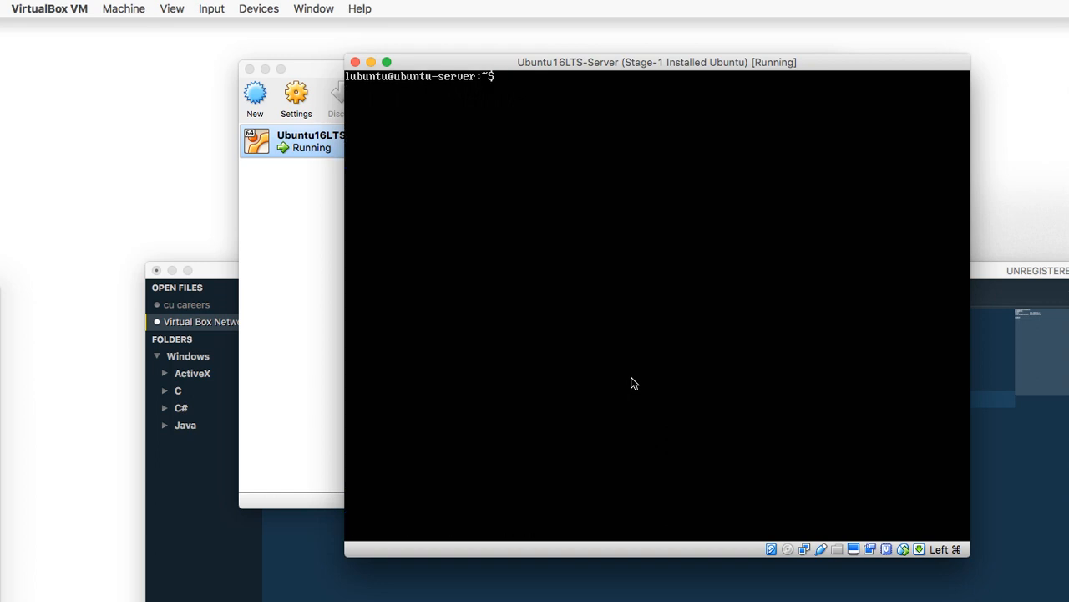
mouse_move(702, 414)
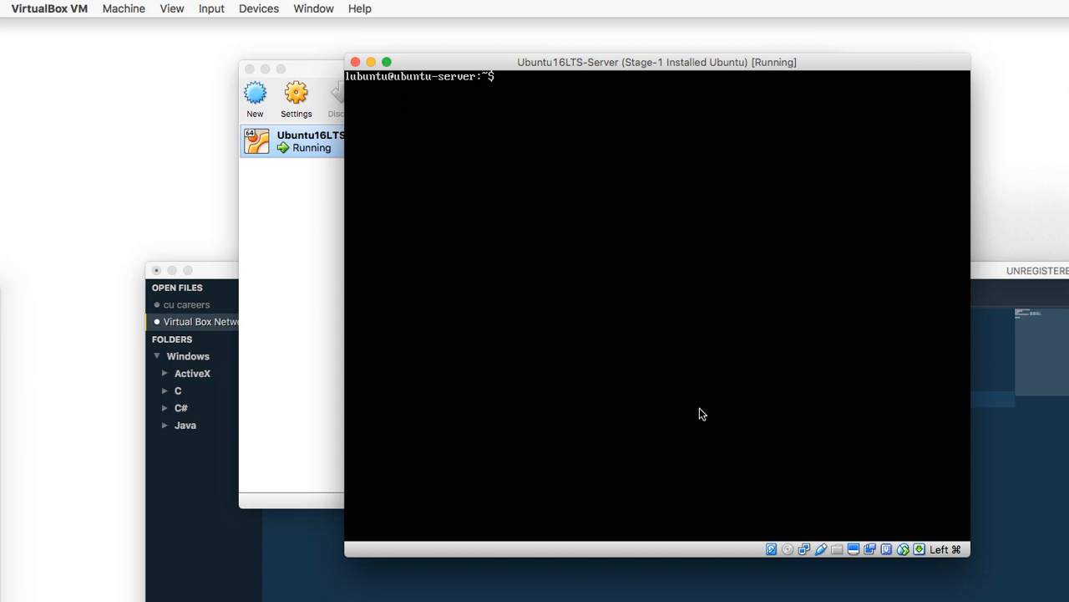
type("ifcon")
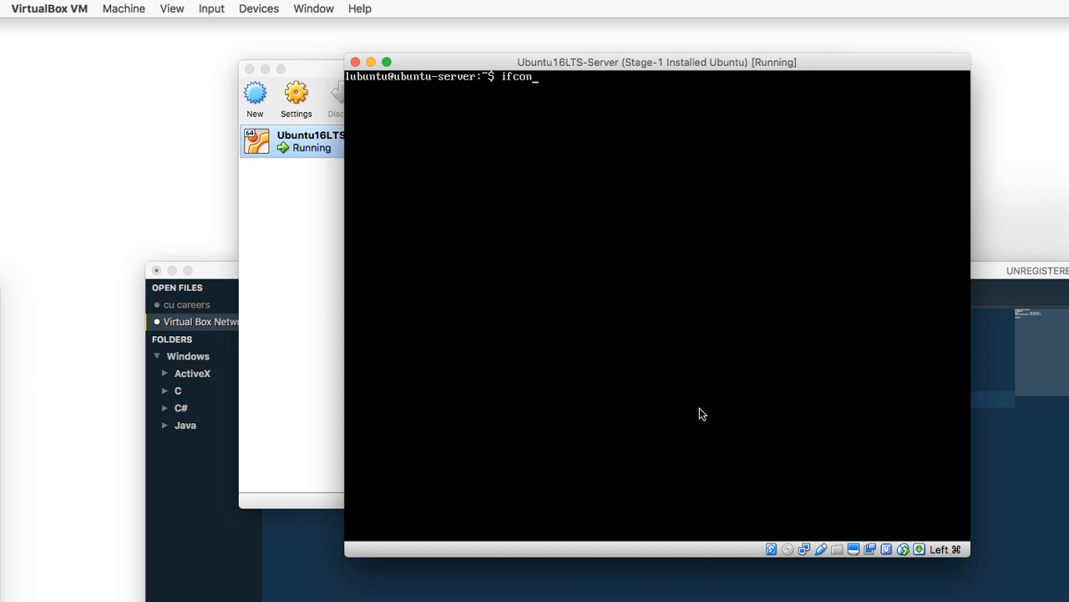
type("fig -a")
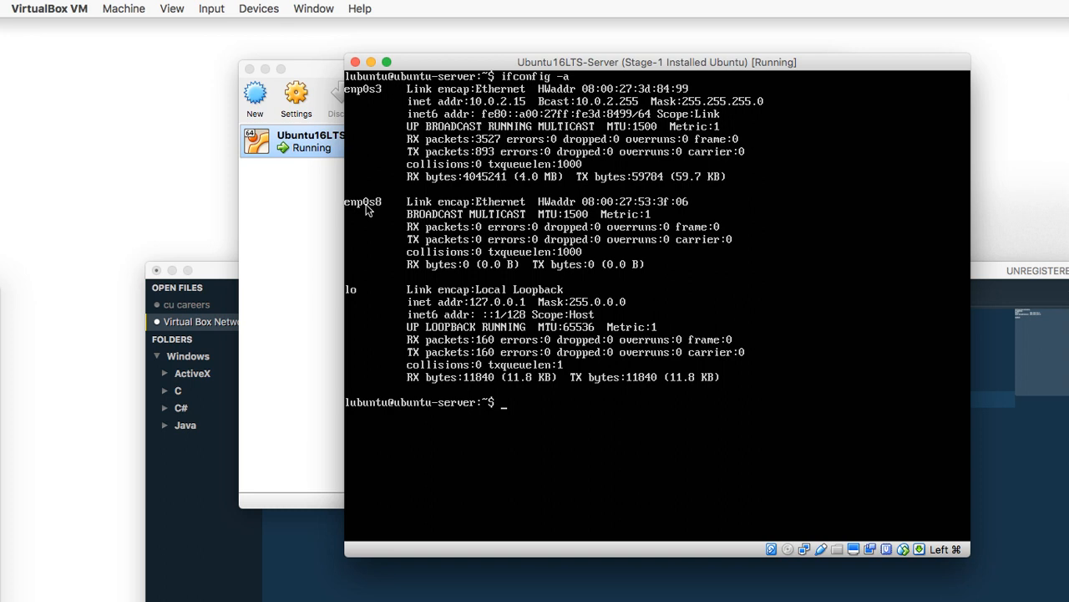
mouse_move(349, 209)
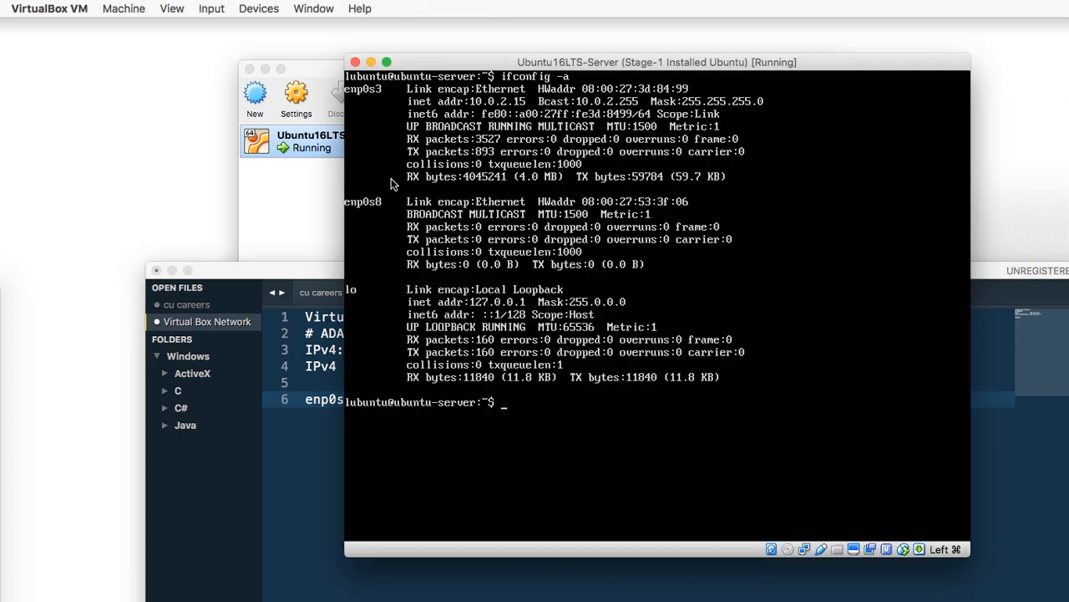
mouse_move(842, 498)
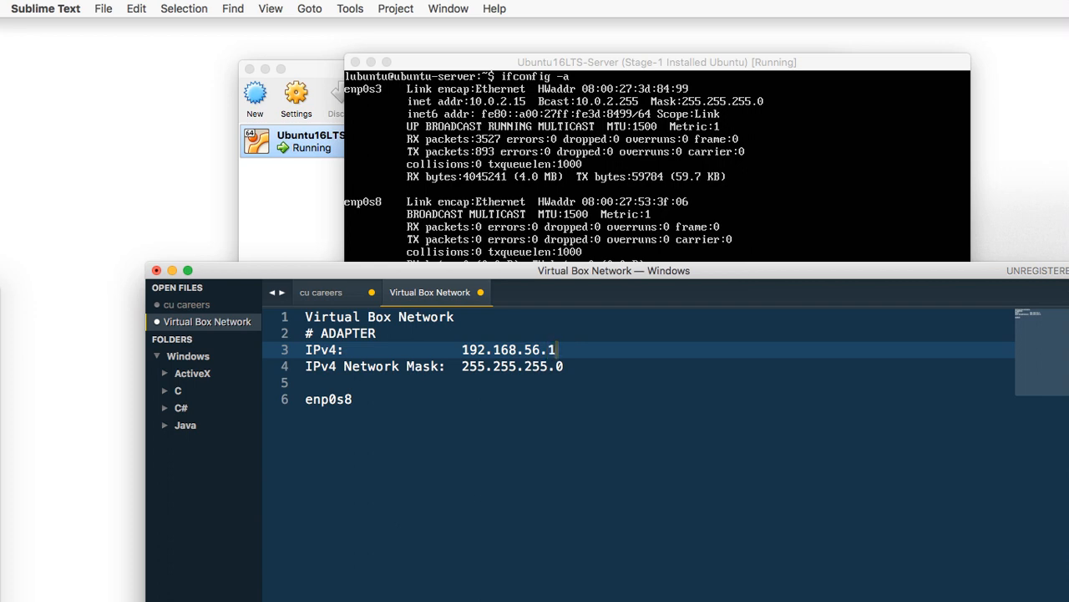
type("0")
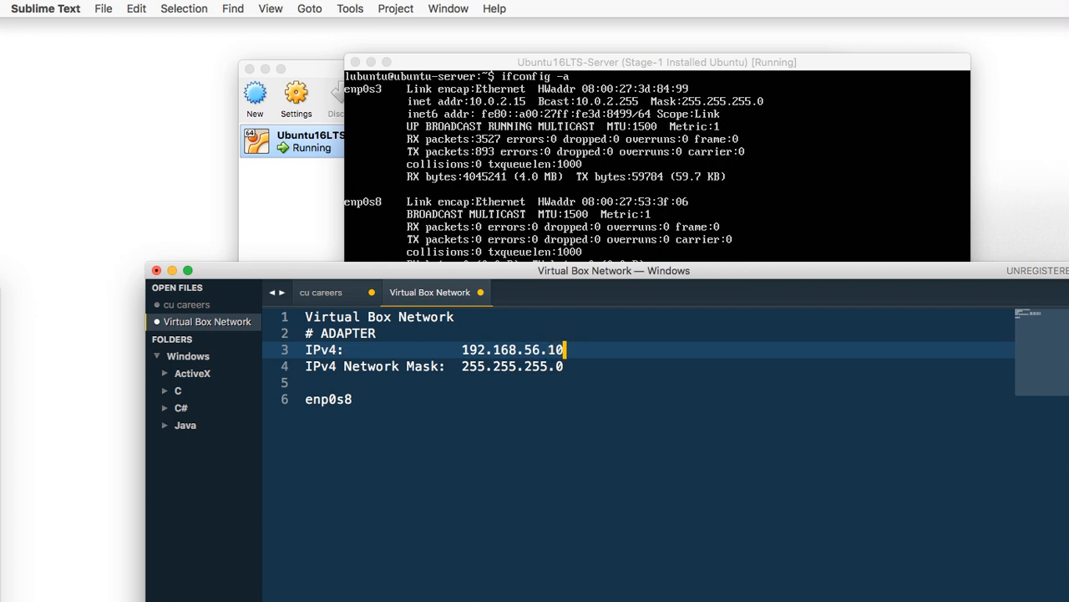
type("1")
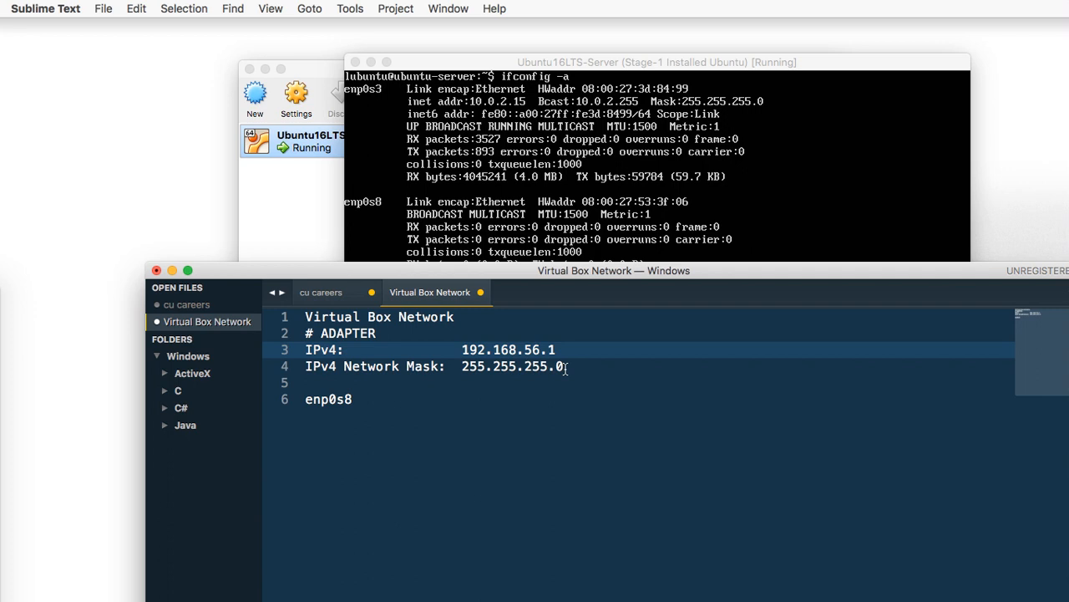
mouse_move(782, 171)
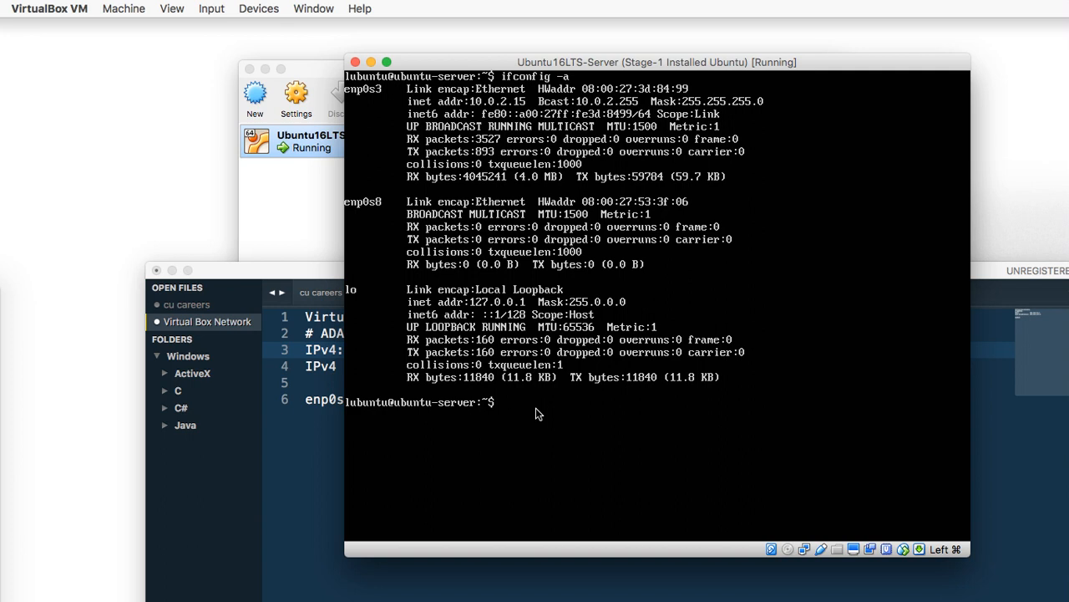
Run sudo vim /etc/network/interfaces to view the loopback and enp0s3 dhcp entries.
type("sudo vim")
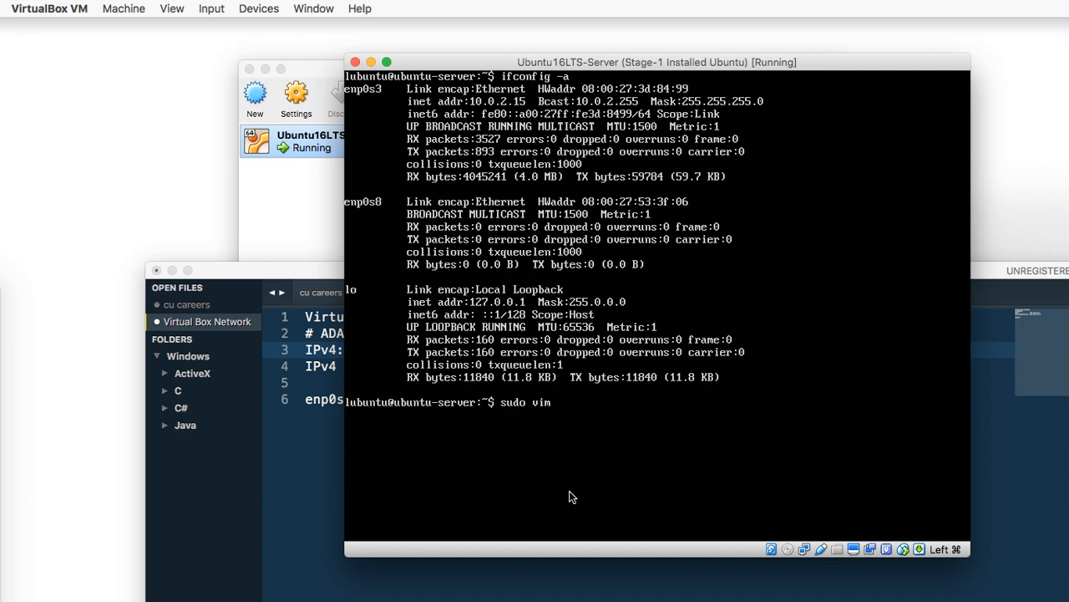
type("/etc")
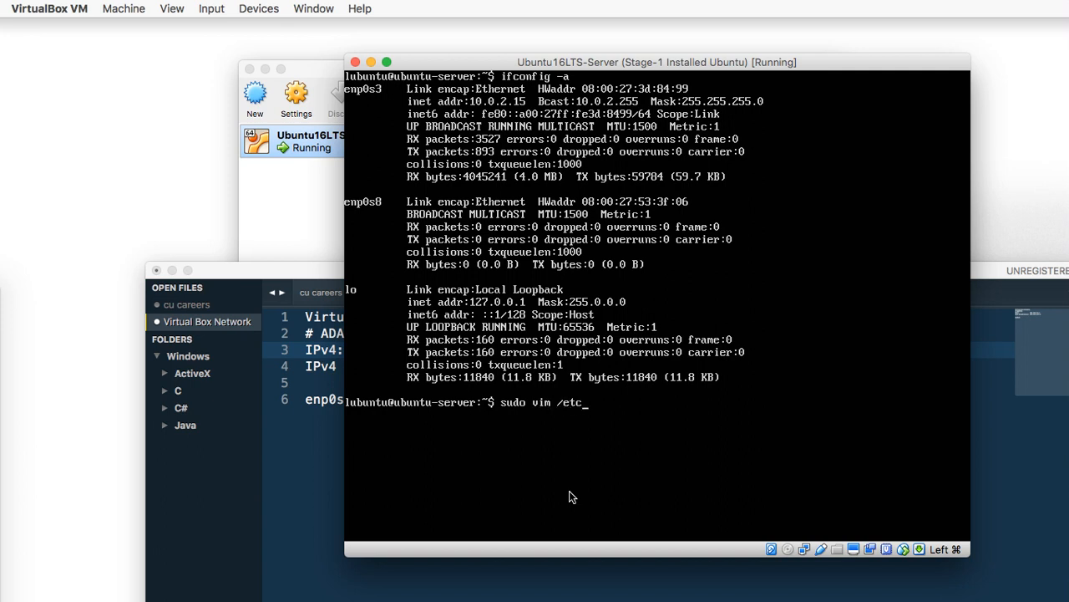
type("n")
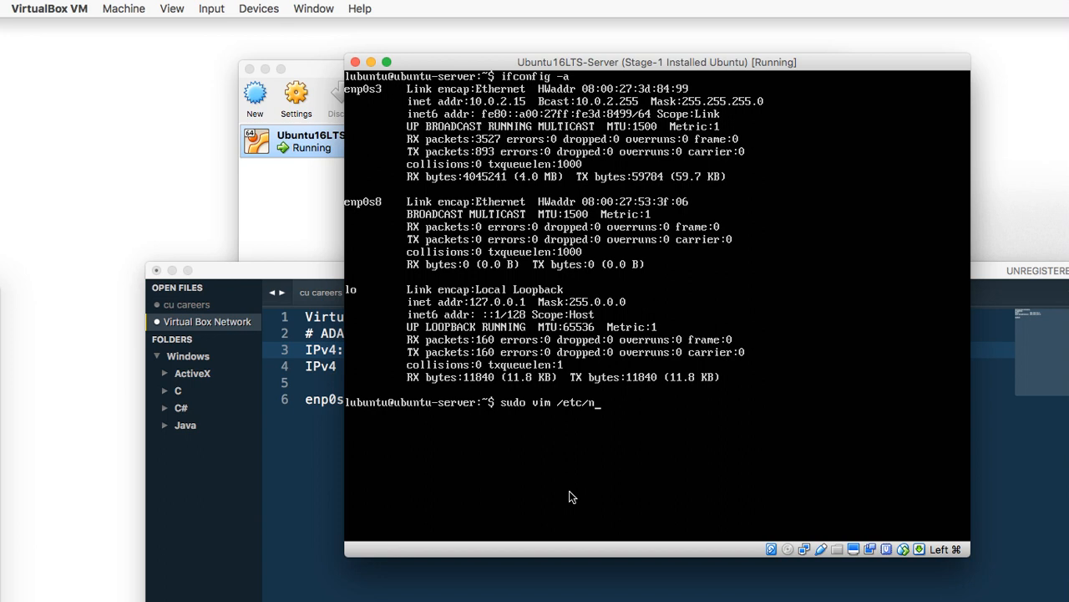
type("etwork/")
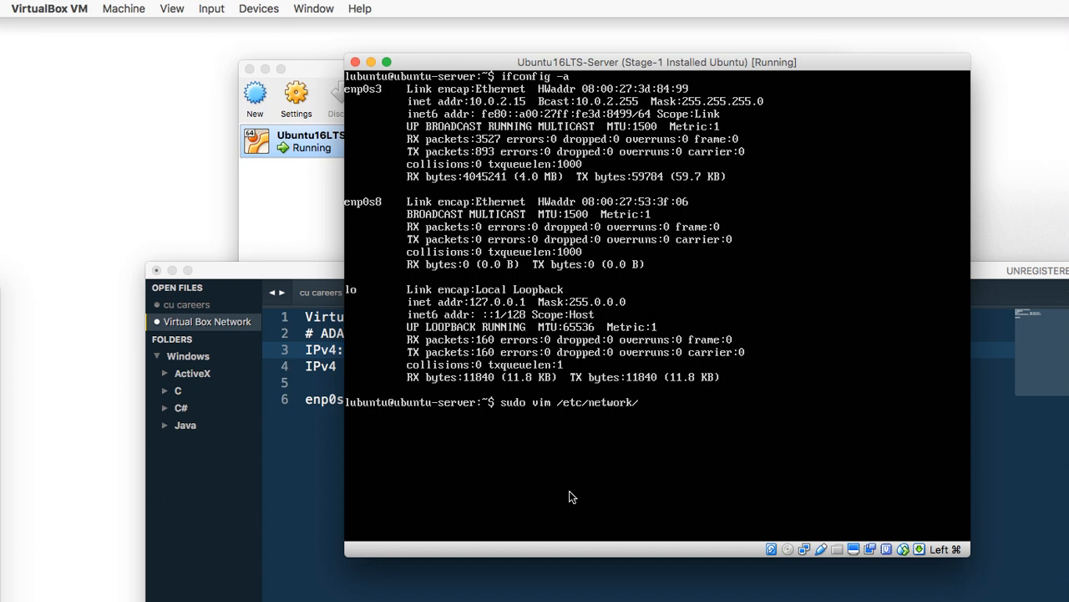
type("interfaces")
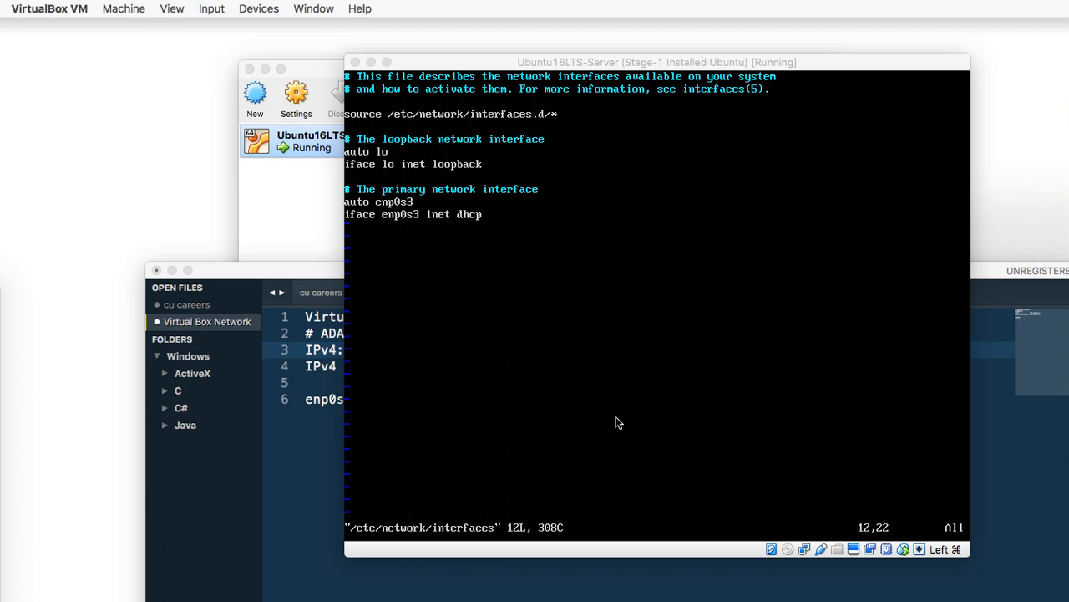
mouse_move(615, 421)
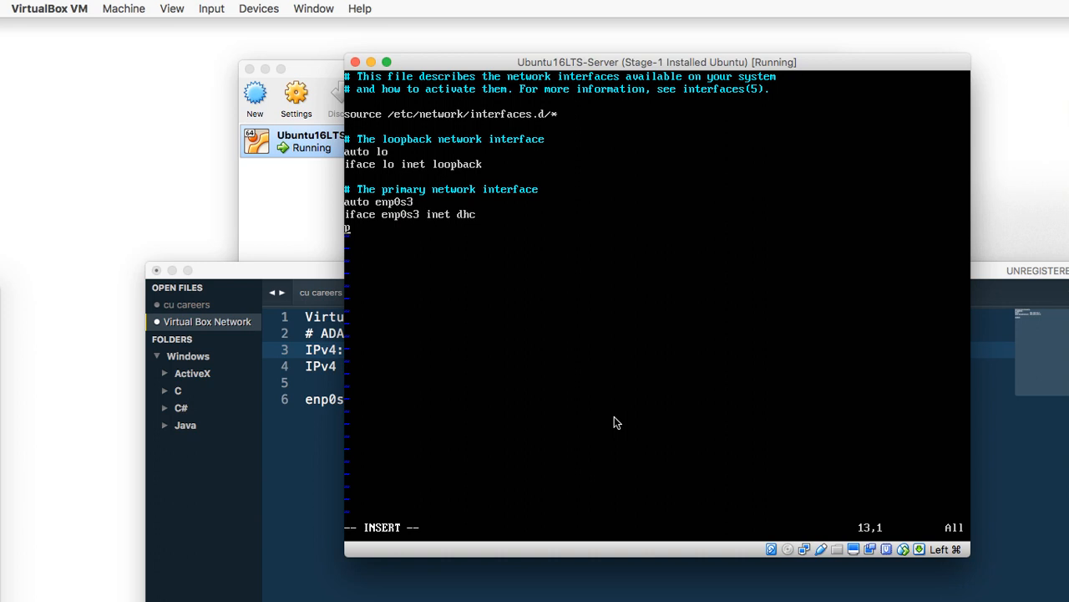
Add 'auto enp0s8' and 'iface enp0s8 inet static' lines to /etc/network/interfaces in vim.
type("p")
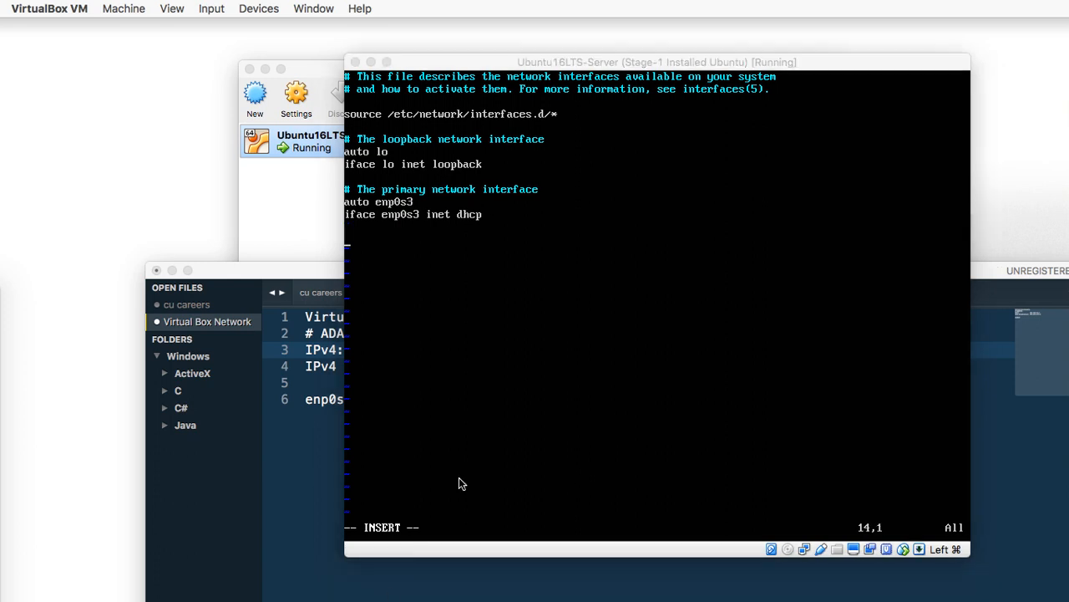
left_click(655, 61)
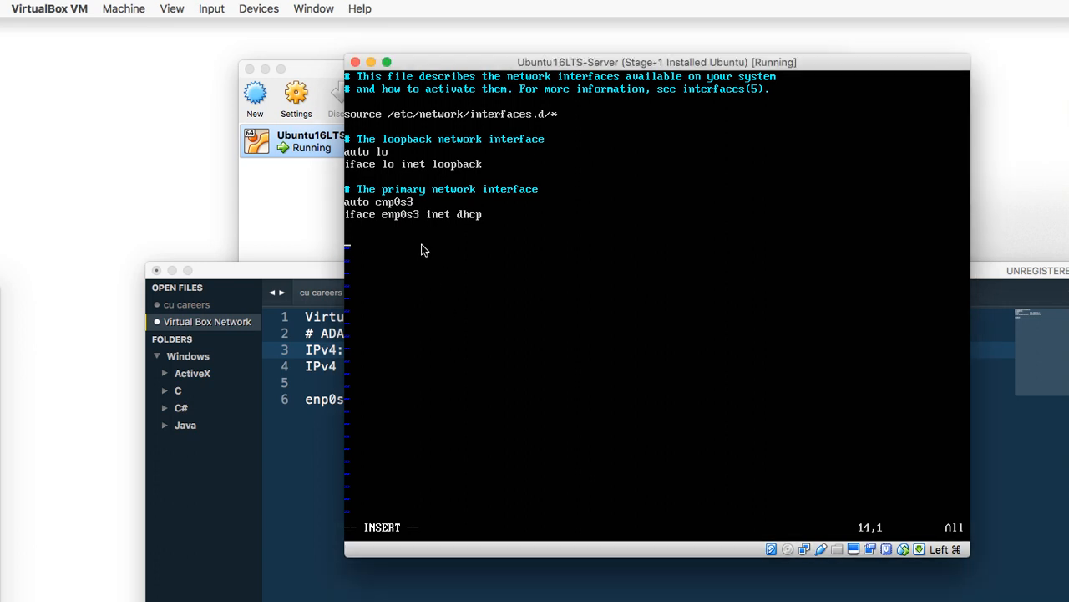
type("auto")
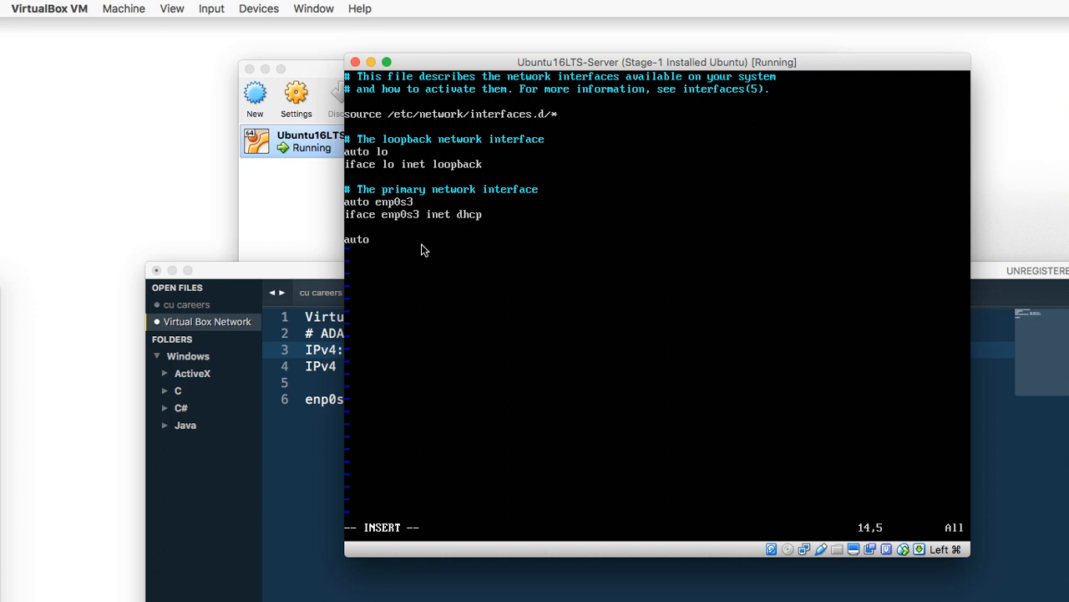
type("enp0s8")
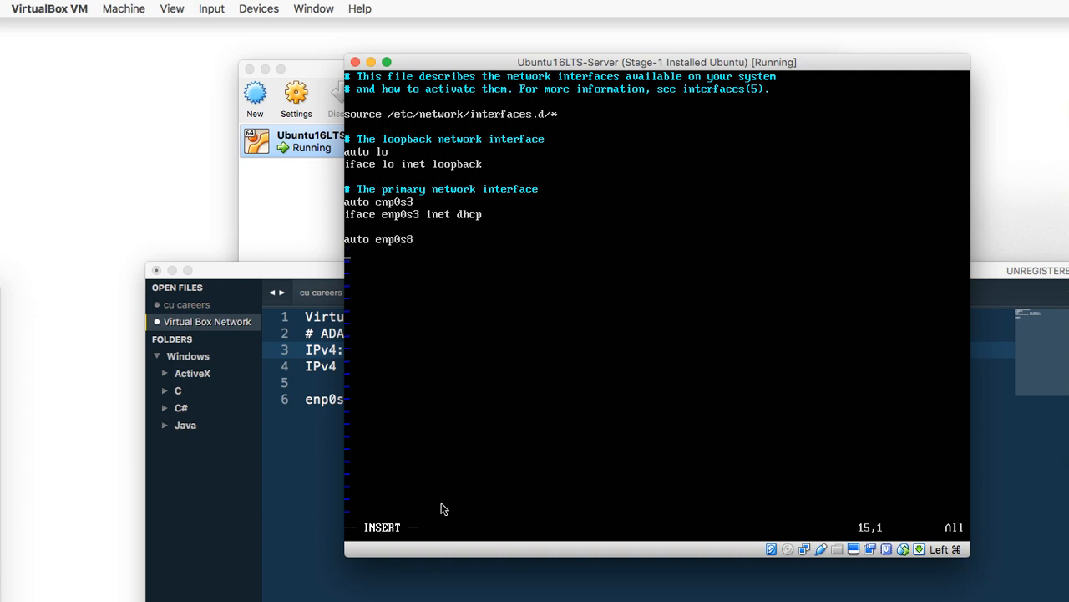
type("iface")
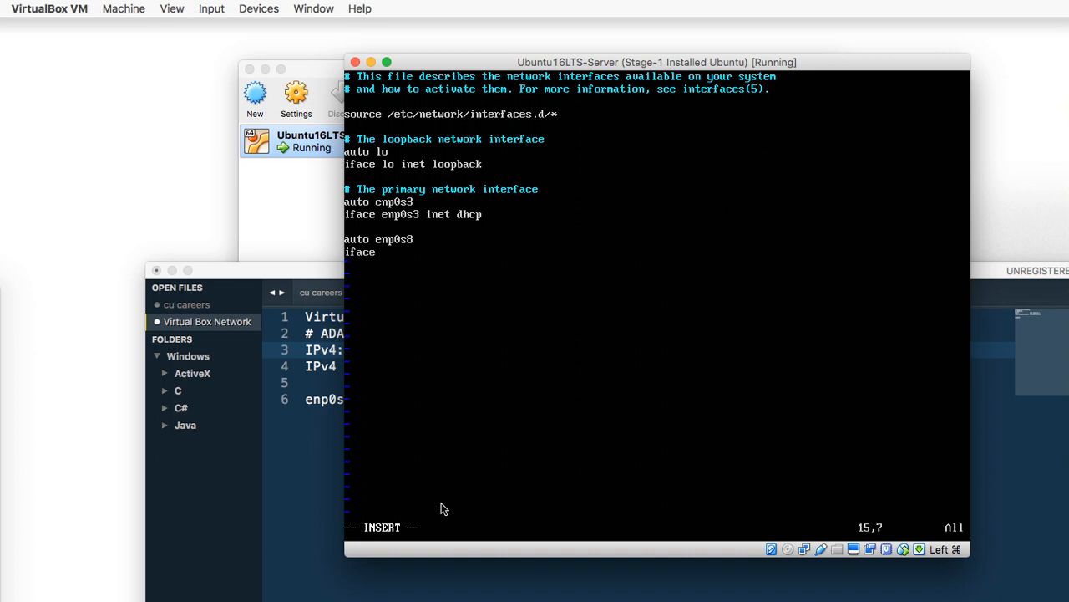
type("enp0")
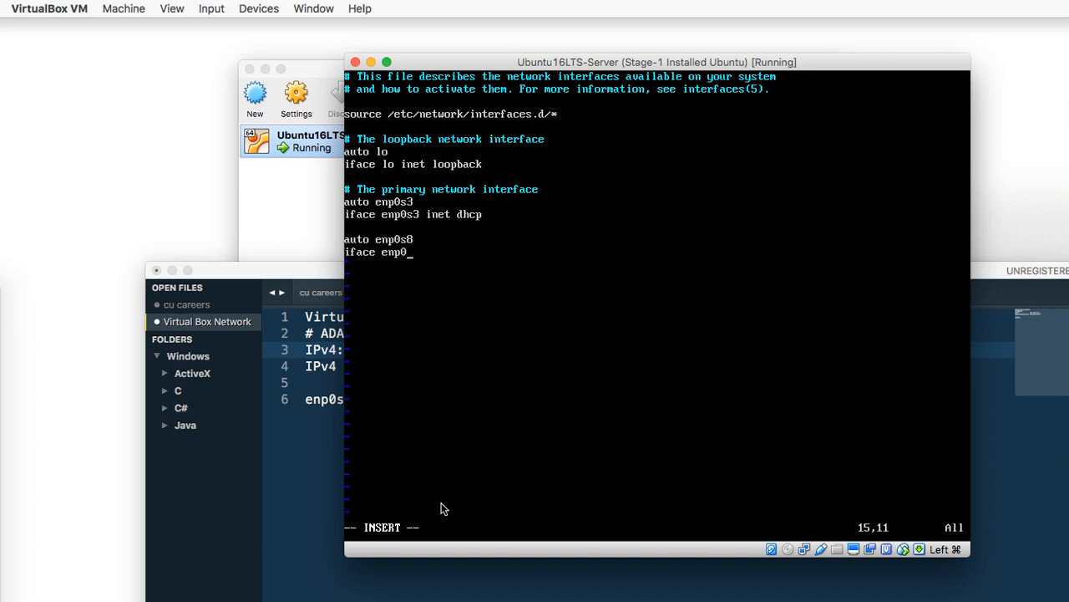
type("s8")
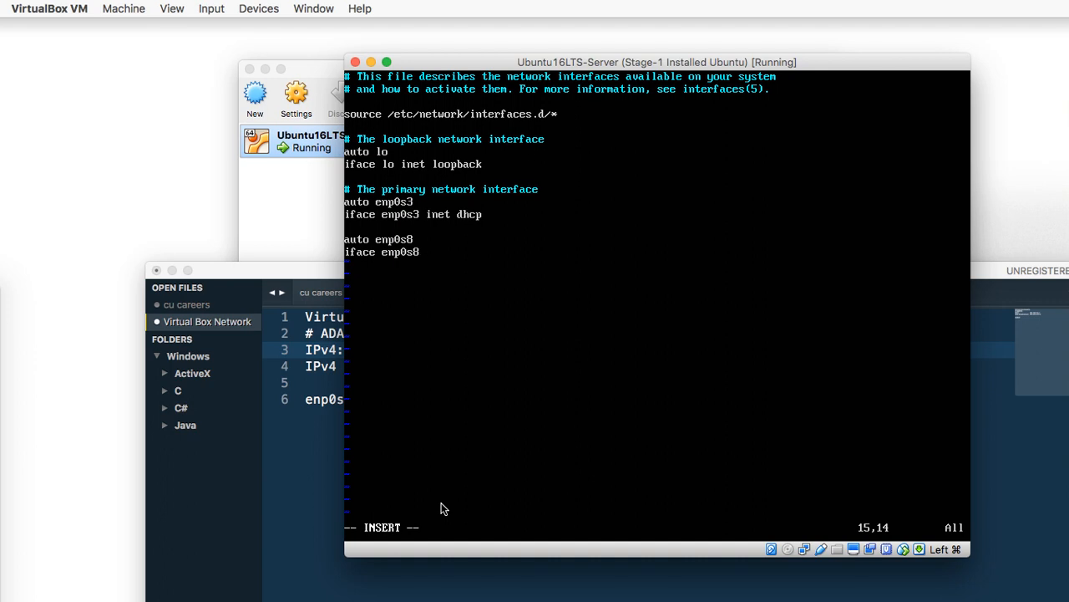
type("inet static")
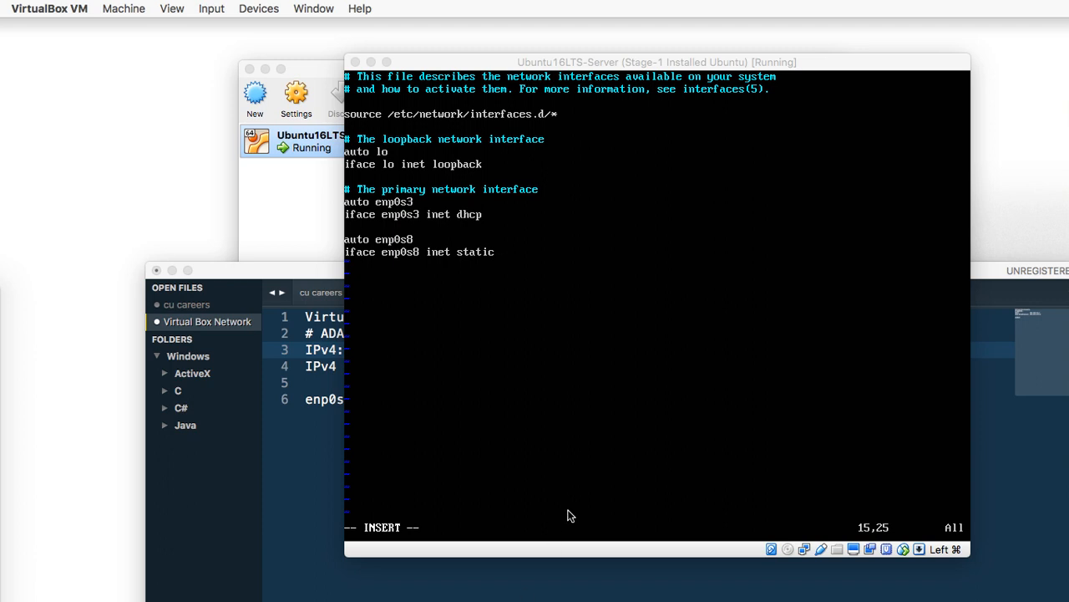
mouse_move(519, 585)
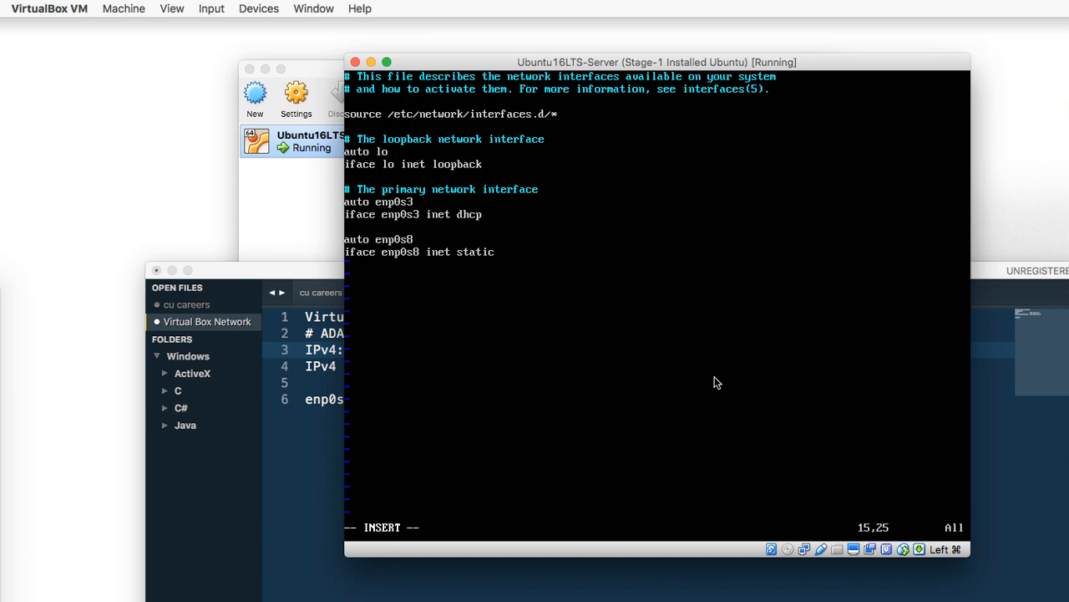
Enter 'address 192.168.56.101' and 'netmask 255.255.255.0' for enp0s8.
type("a")
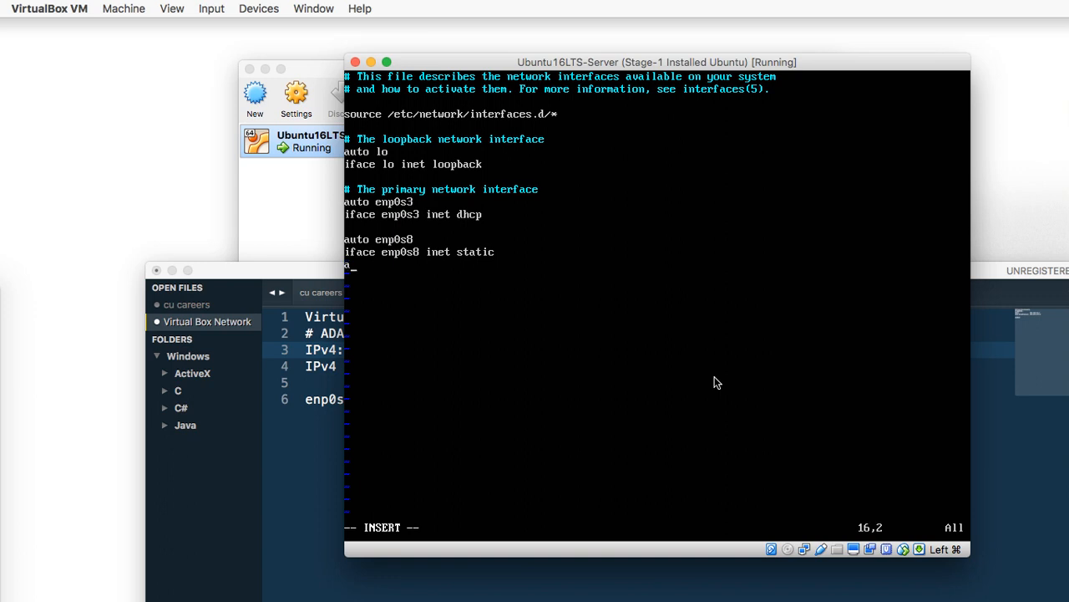
type("ddress")
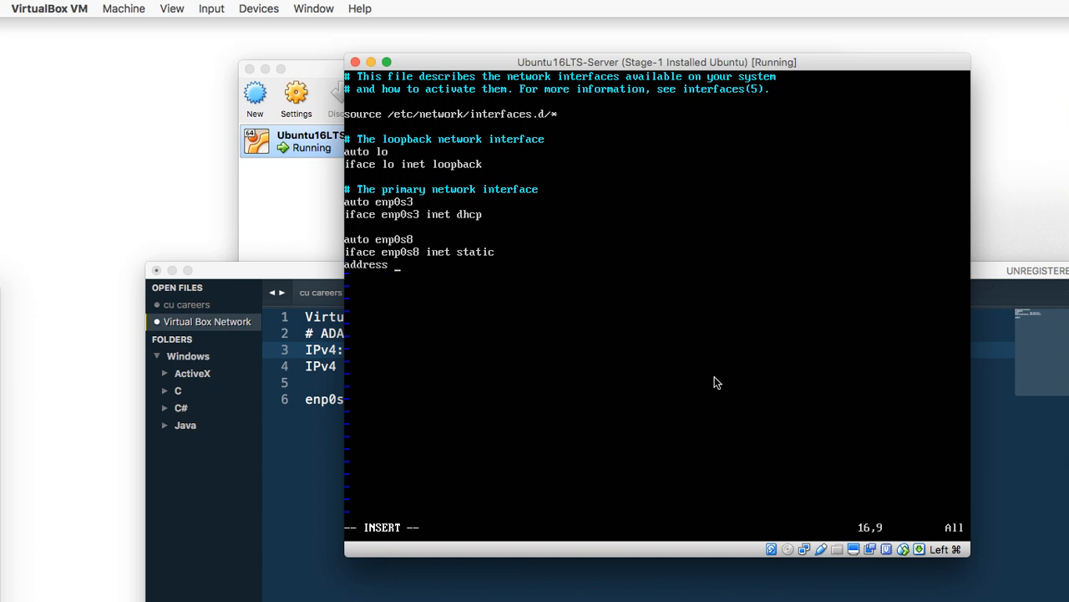
type("192.168.")
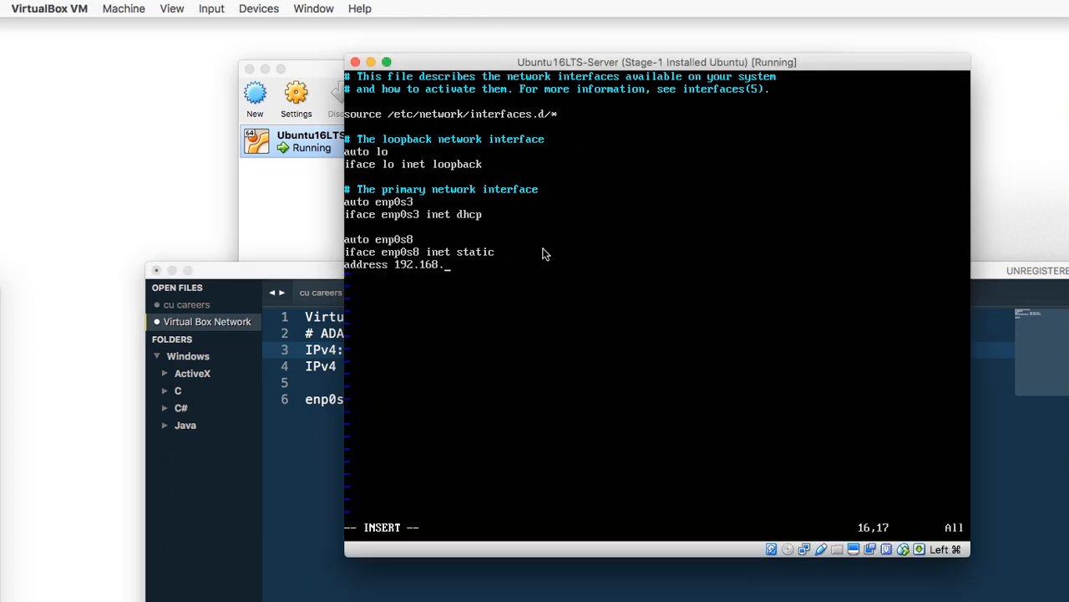
type("56.101")
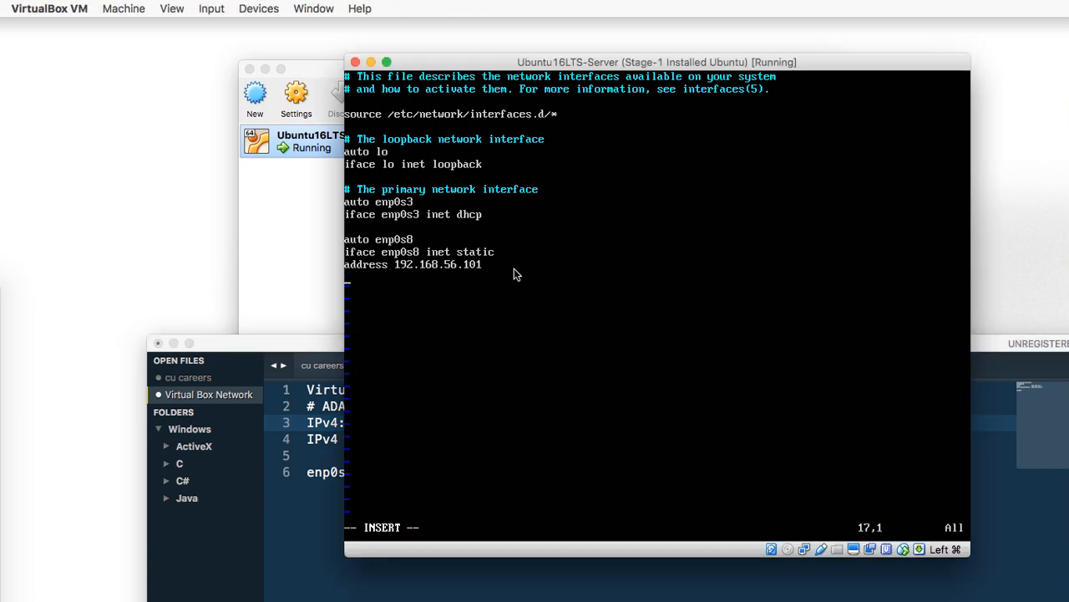
type("netma")
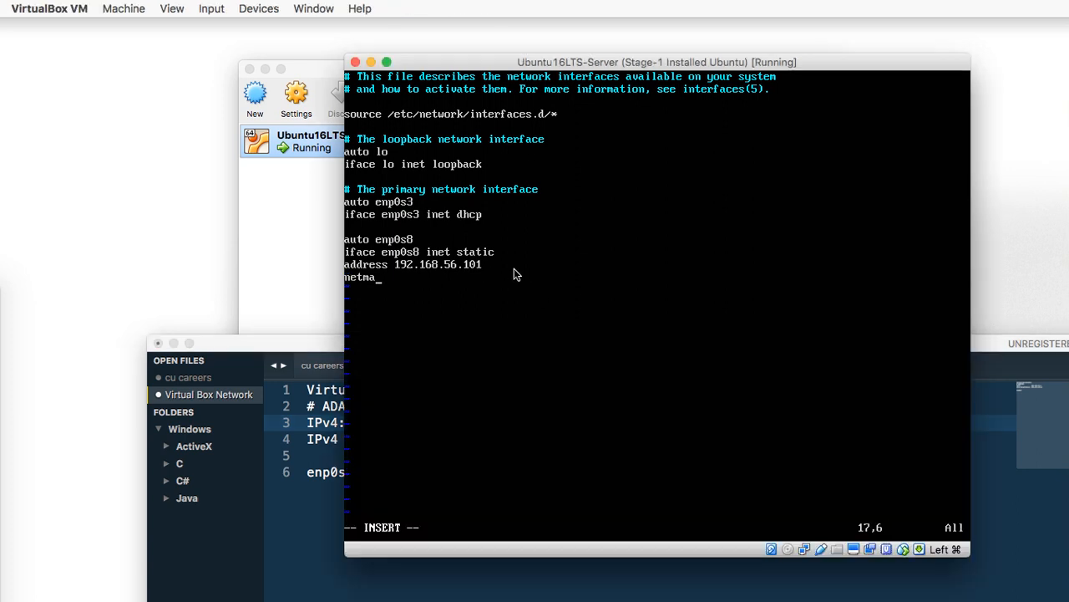
type("sk")
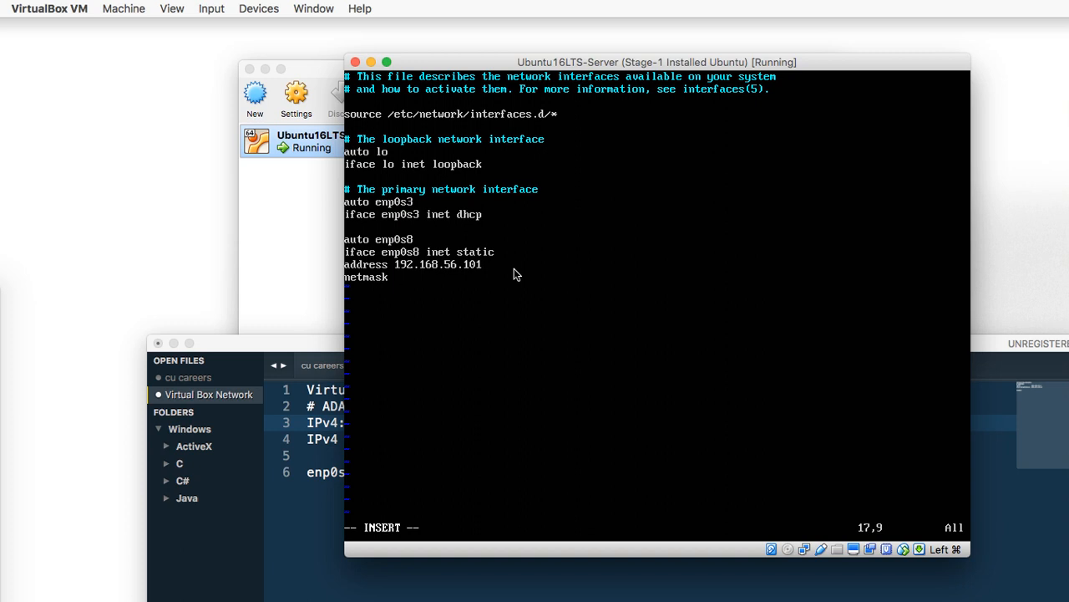
type("255.255")
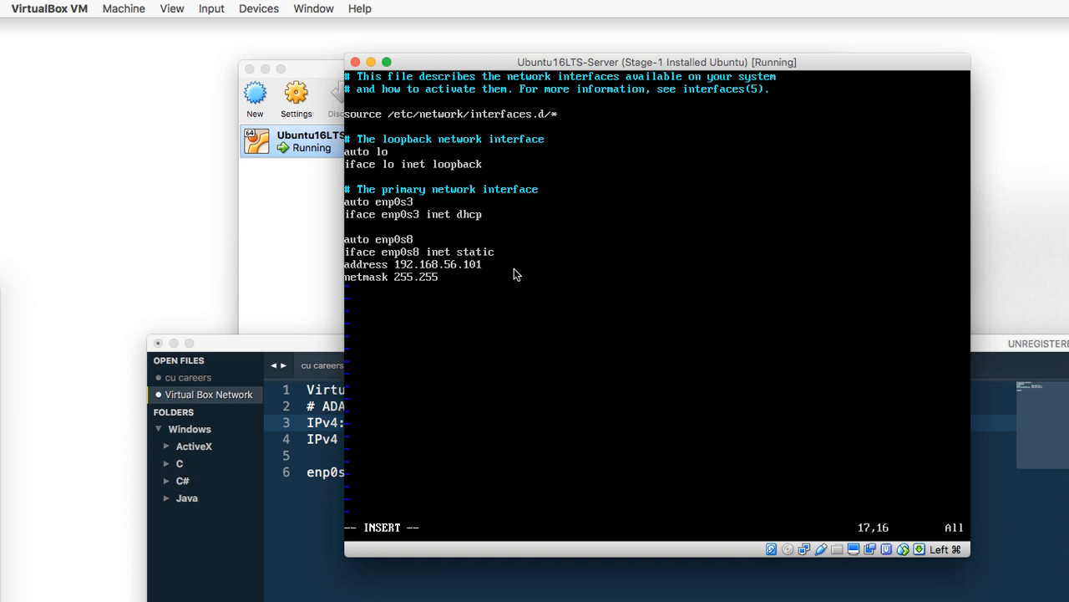
type(".255.")
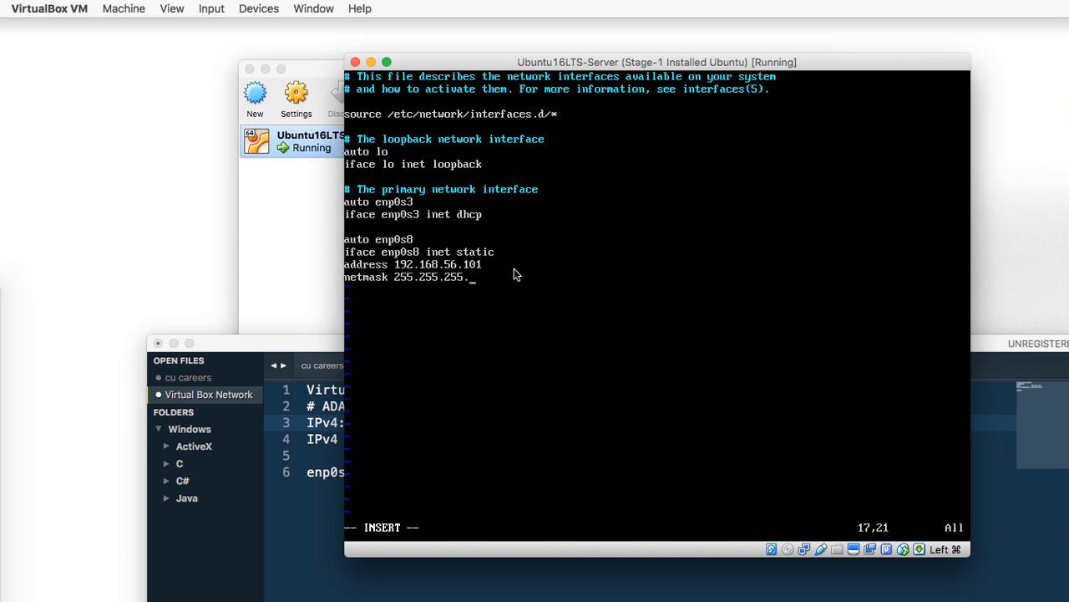
type("0")
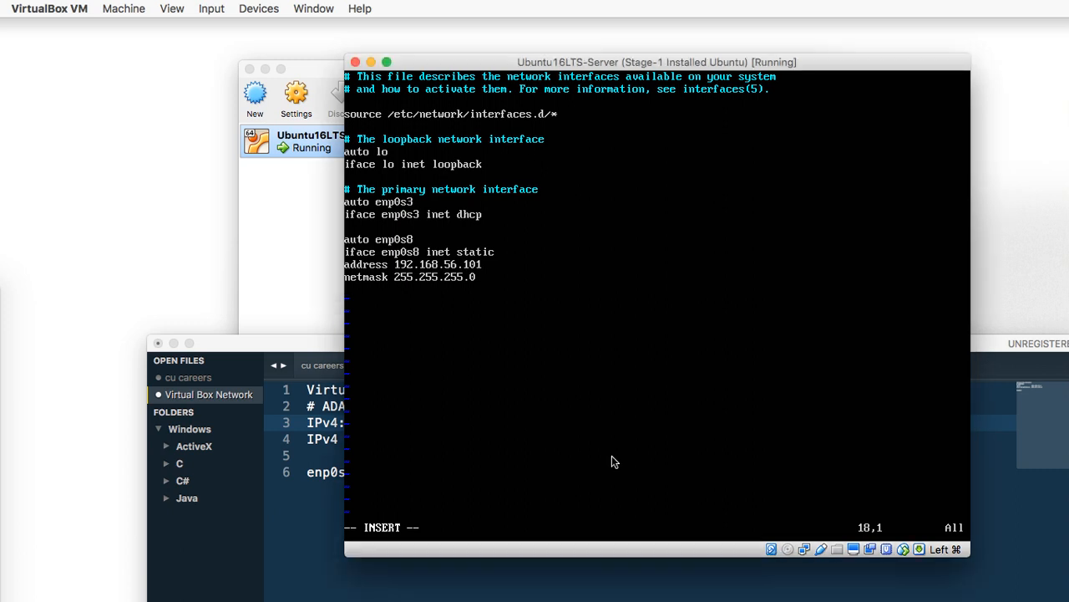
Save and quit the interfaces file with :wq, then begin the sudo reboot command.
key("Escape")
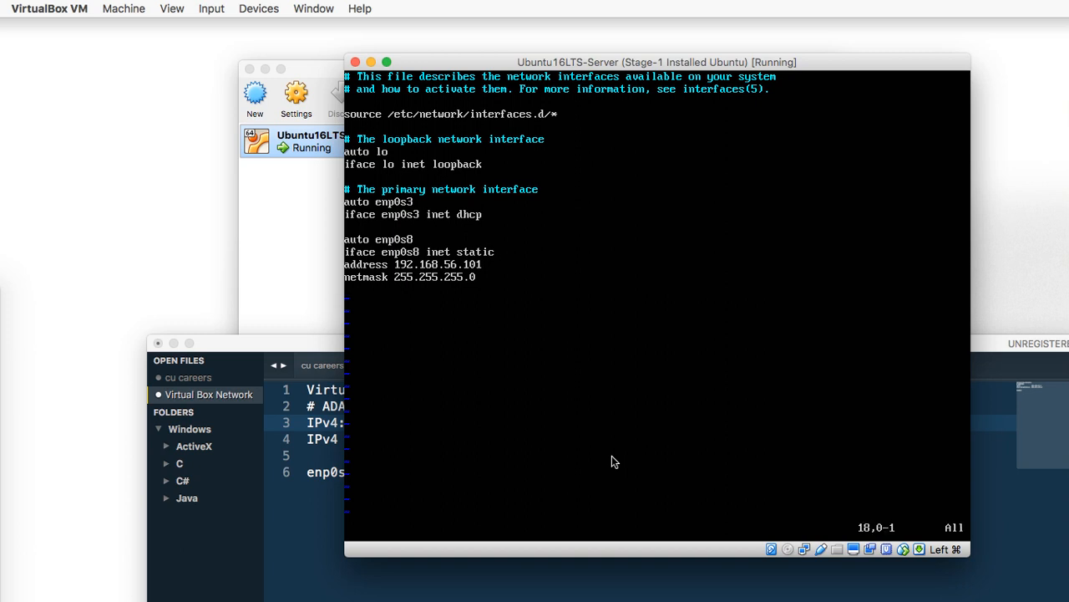
type(":w")
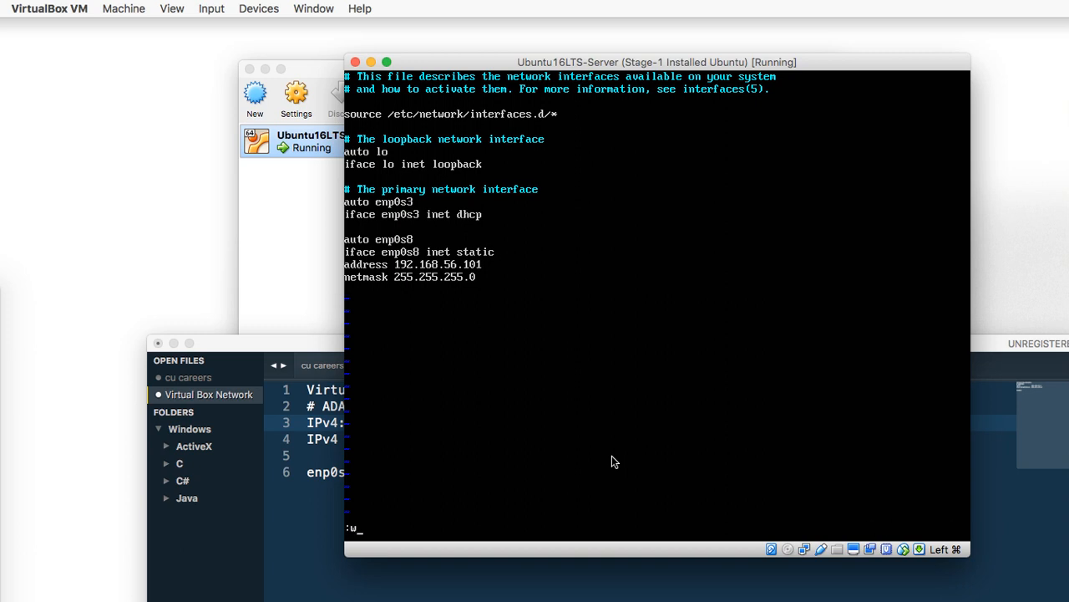
type("q")
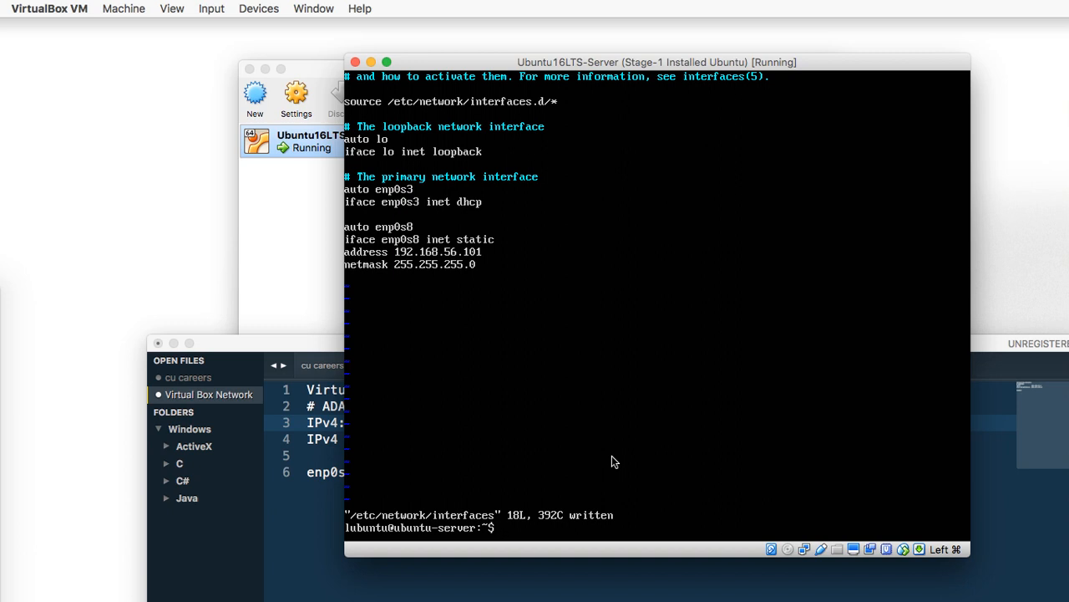
type("sud")
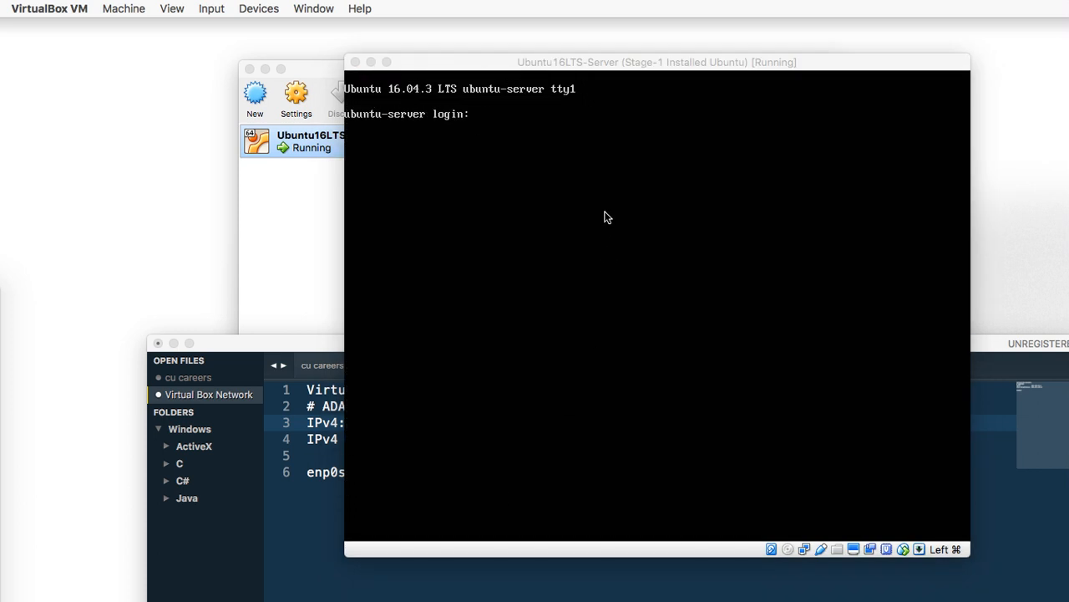
mouse_move(615, 214)
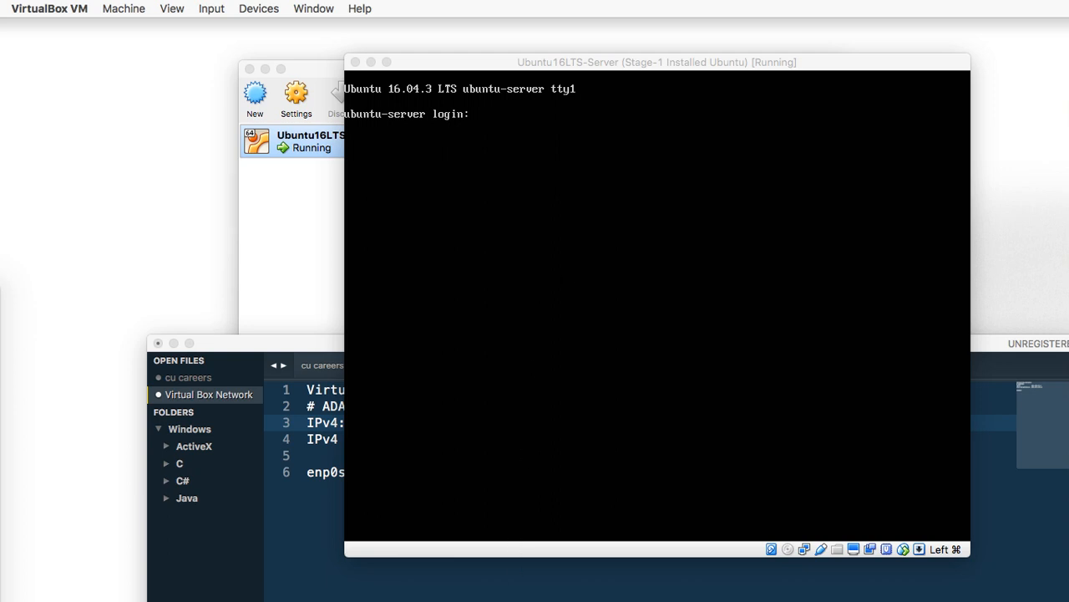
Log back in as ubuntu after reboot and run ifconfig to see enp0s8 at 192.168.56.101.
type("l")
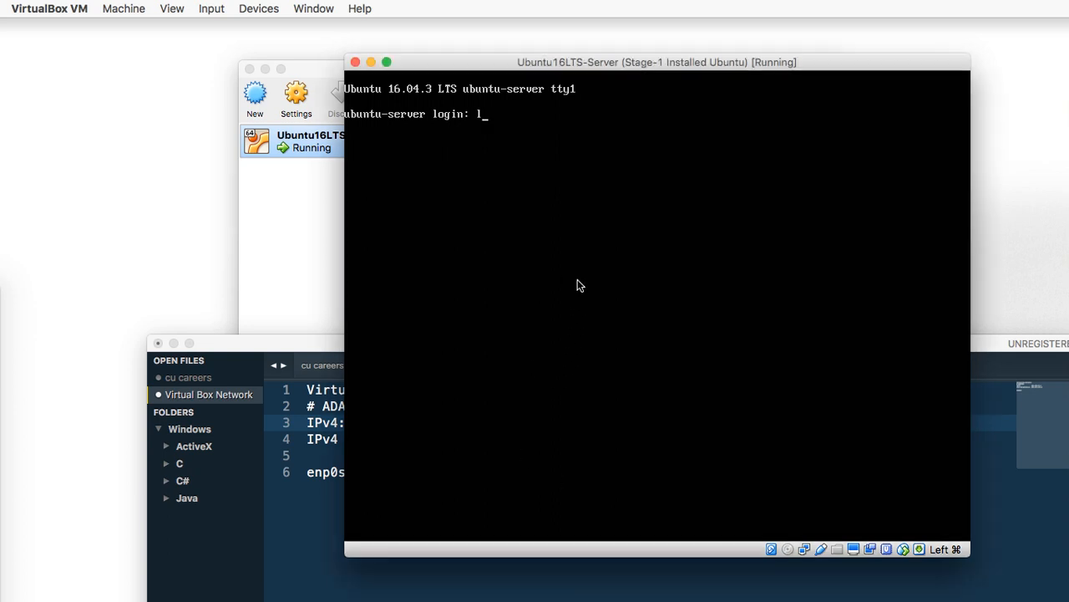
type("ubuntu")
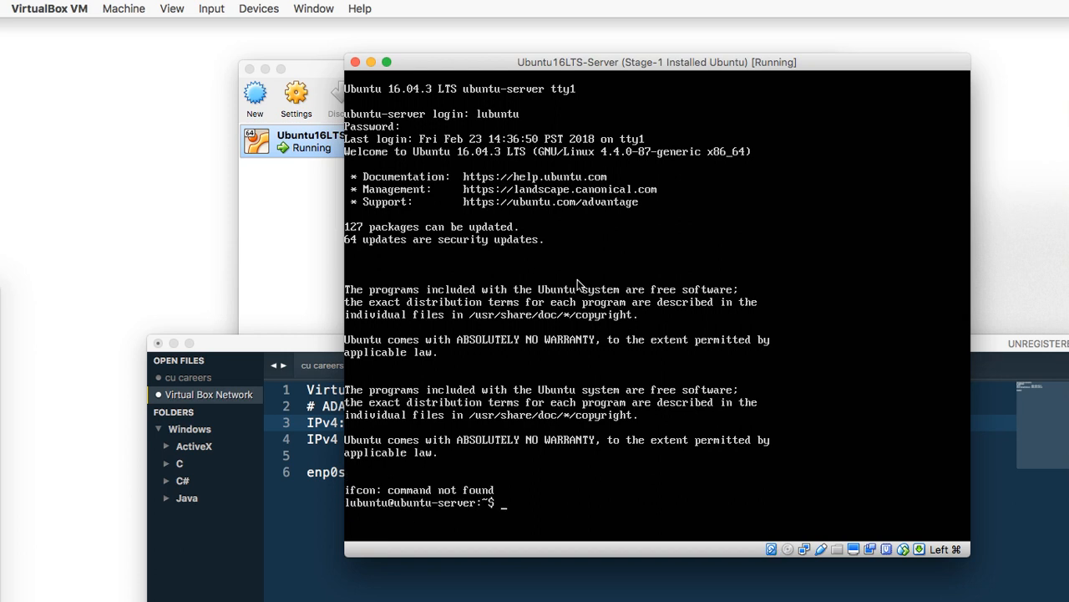
type("ifconfig -a")
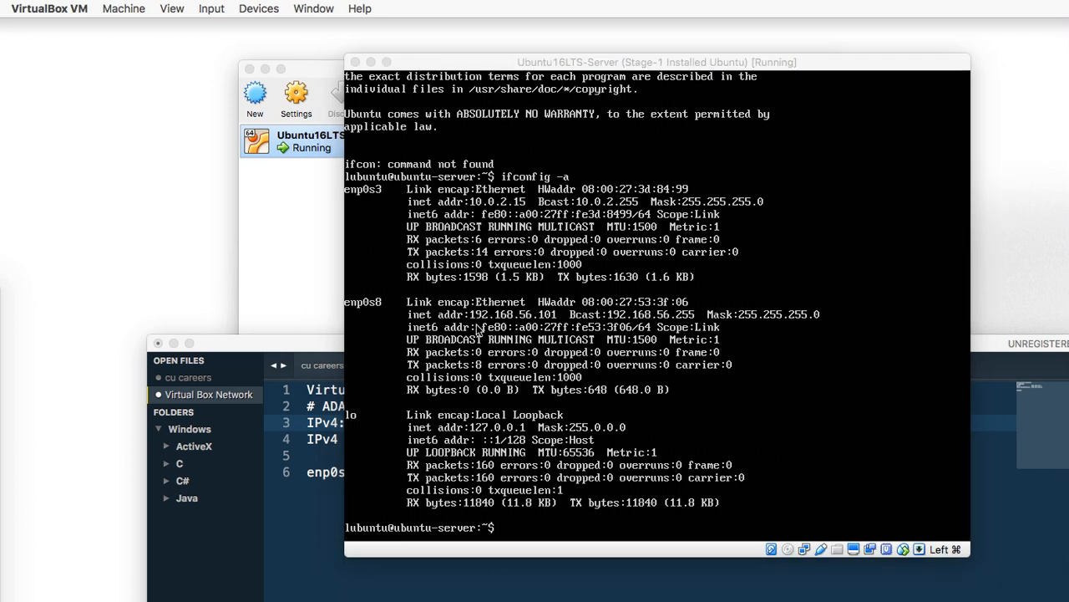
mouse_move(355, 311)
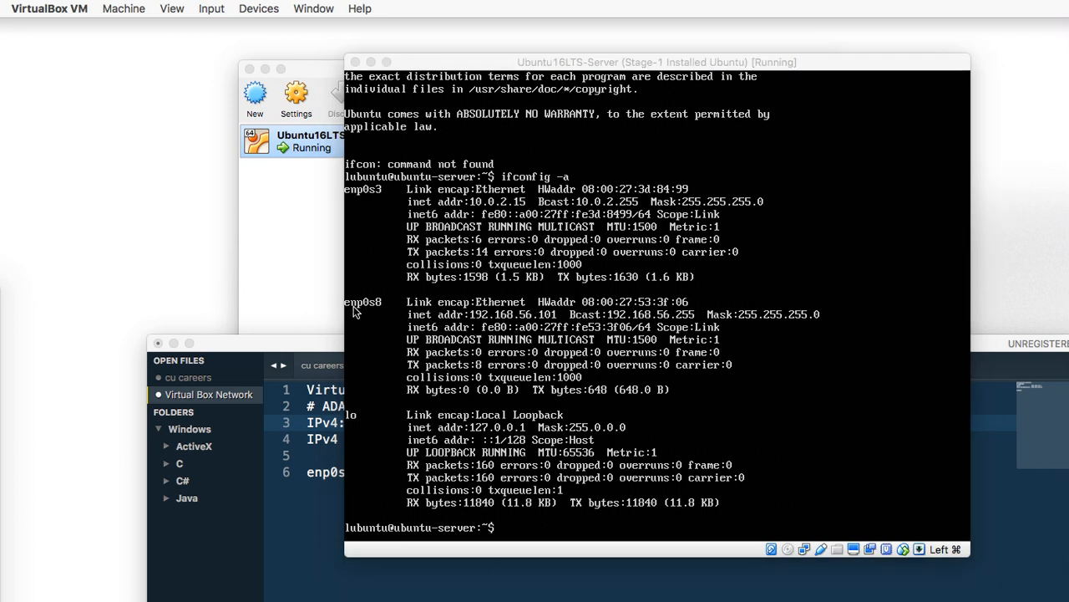
mouse_move(469, 324)
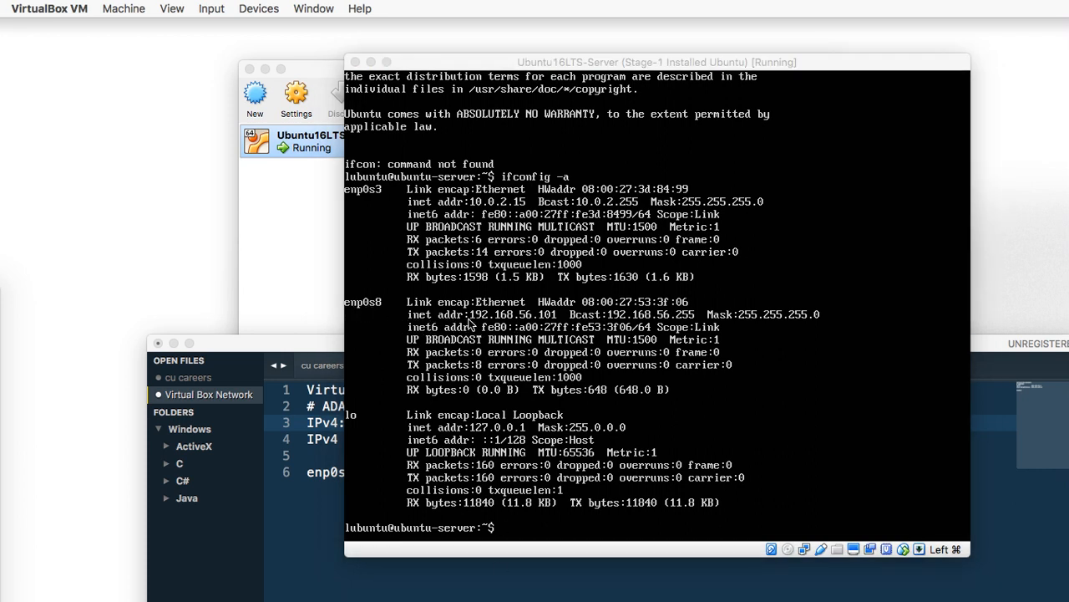
mouse_move(525, 325)
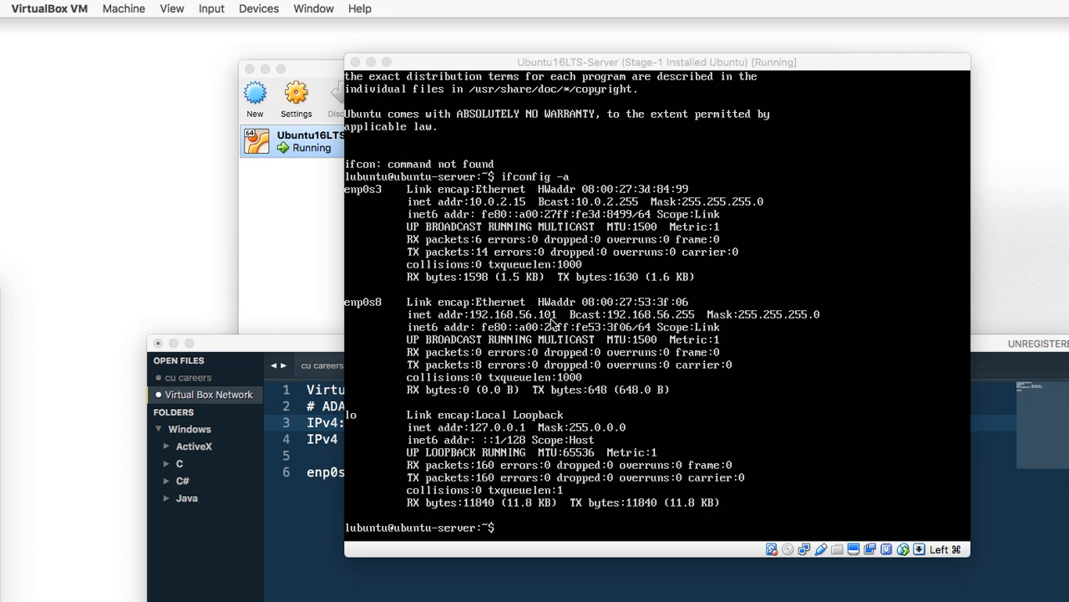
mouse_move(14, 425)
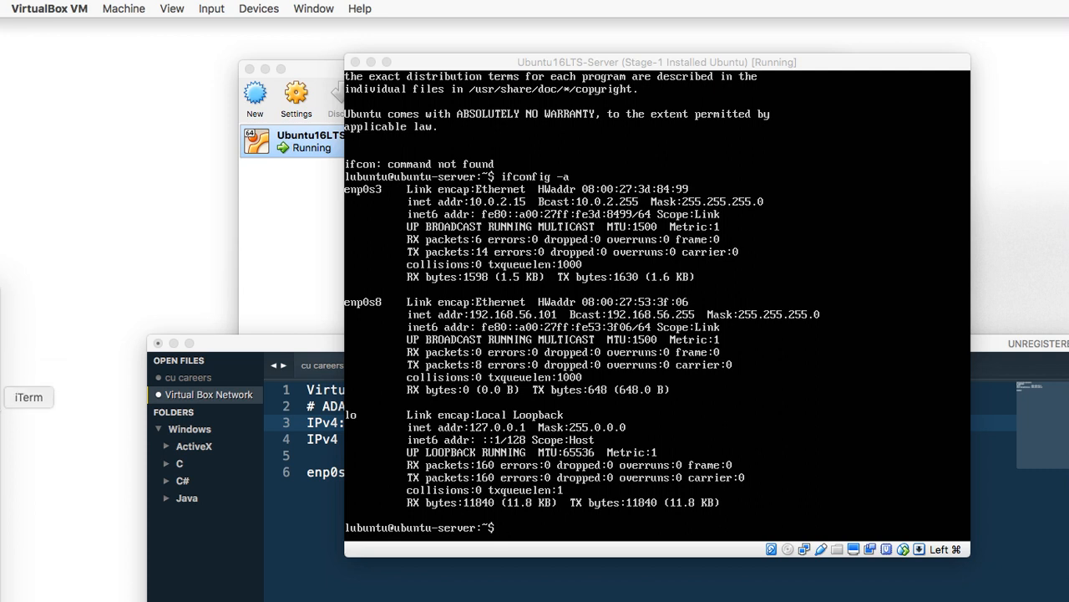
From the Mac's iTerm2, run 'ping 192.168.56.101' and stop it to confirm 0% packet loss.
left_click(29, 398)
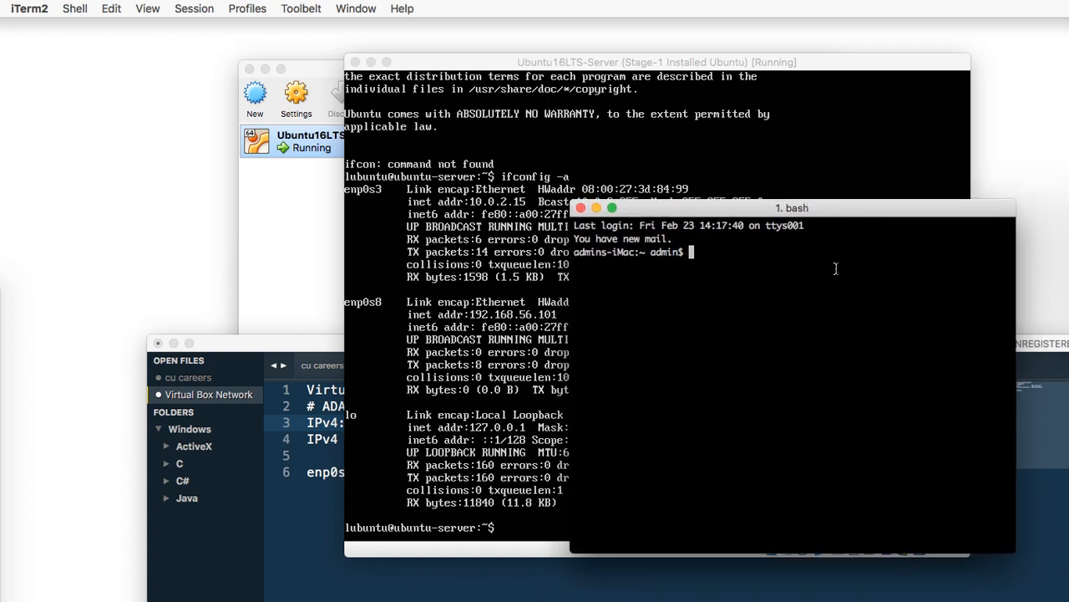
left_click(792, 207)
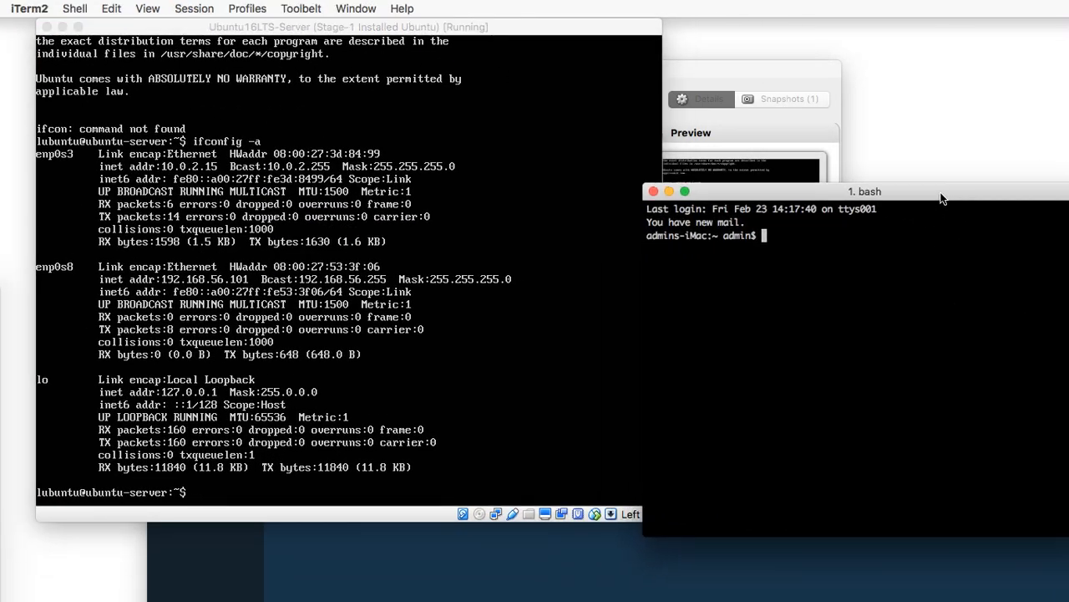
type("ping")
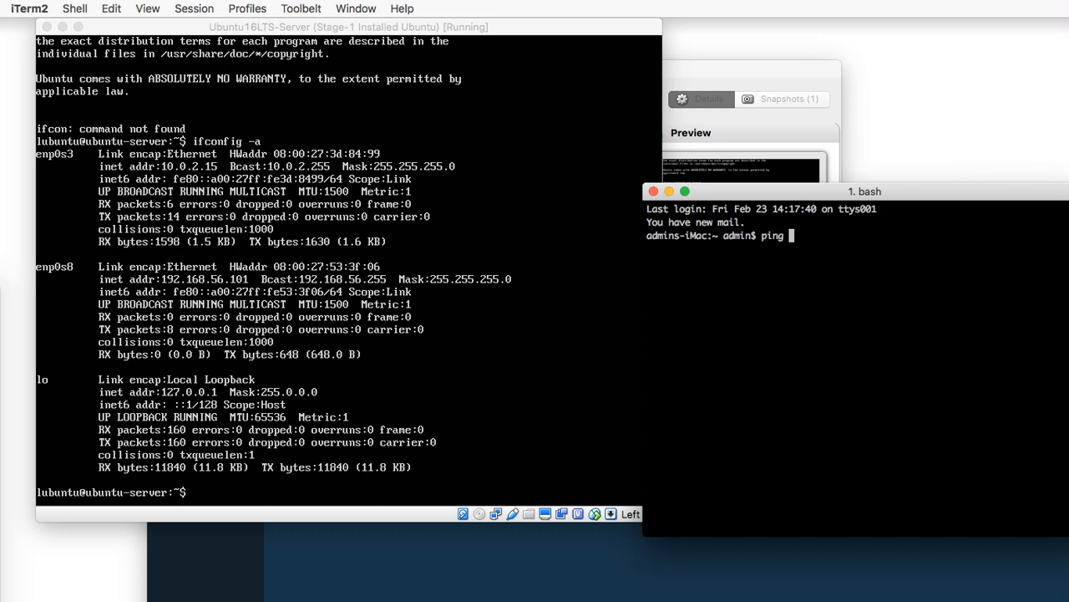
type("192.16")
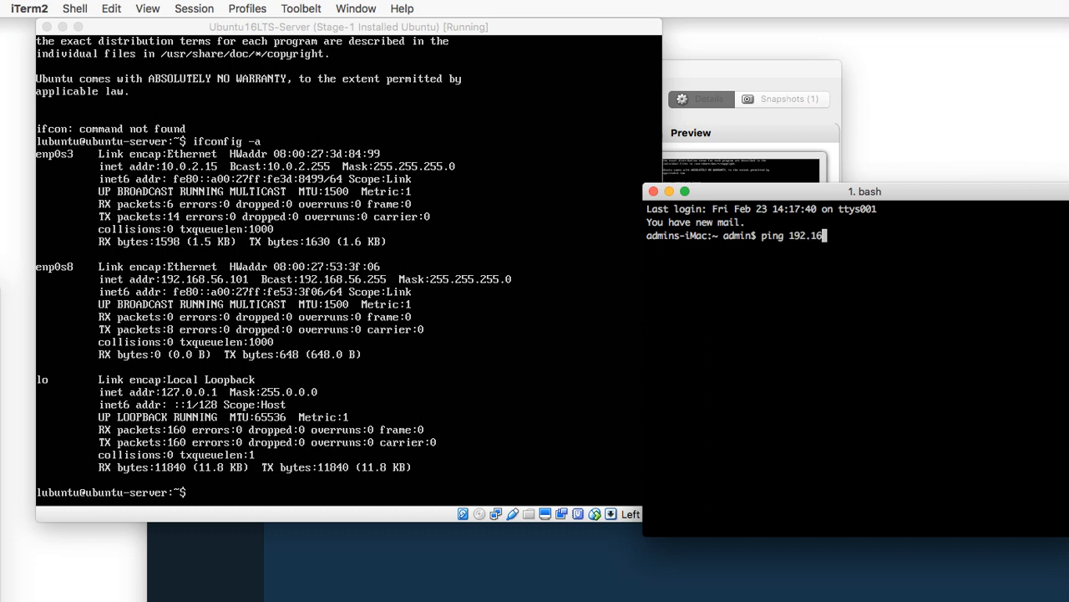
type("8.")
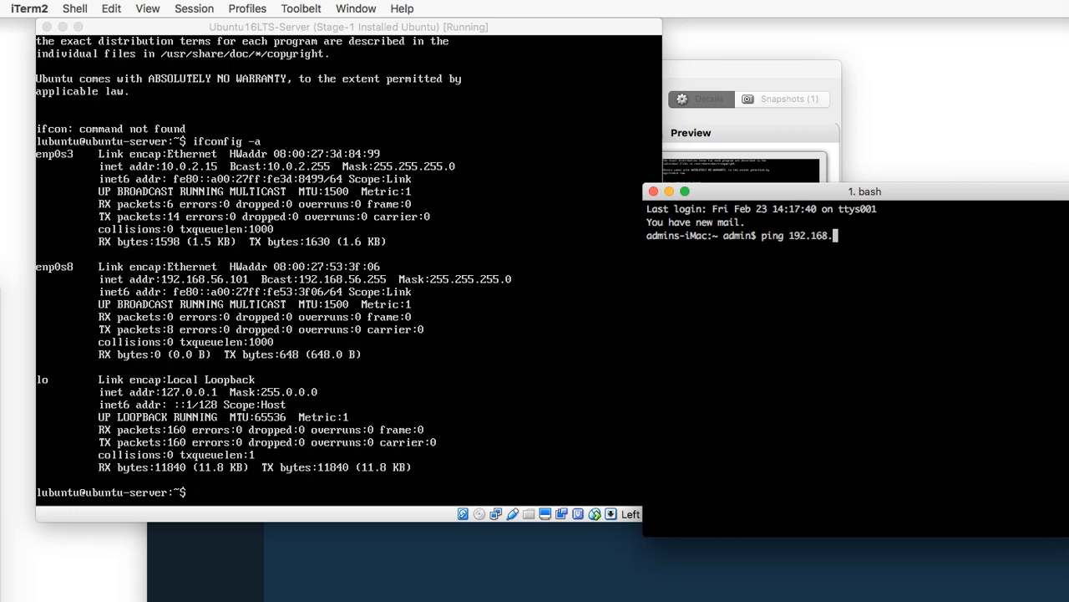
type("56.101")
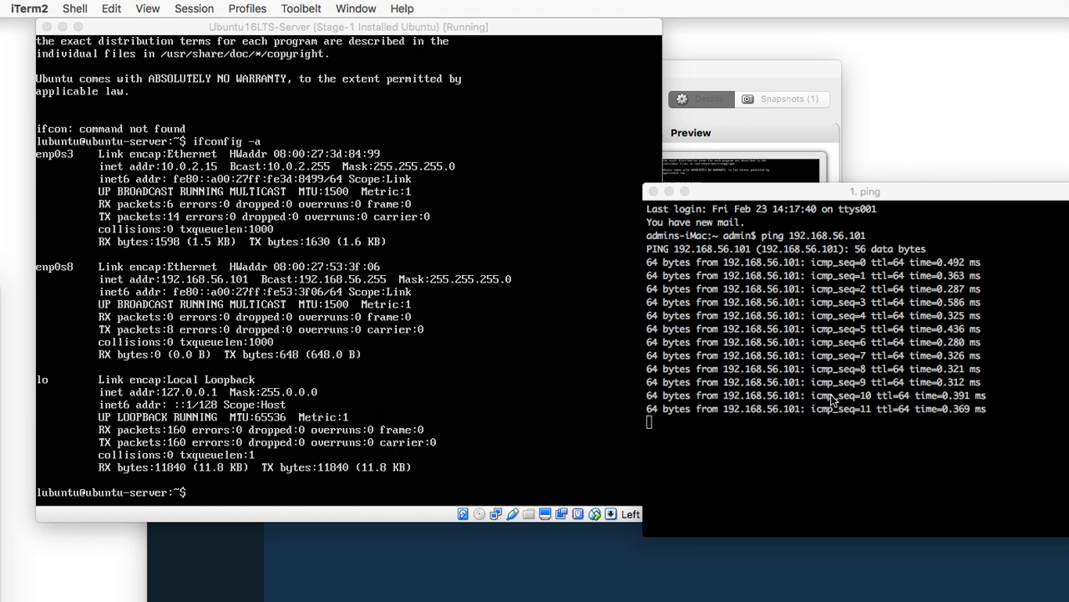
key("ctrl+c")
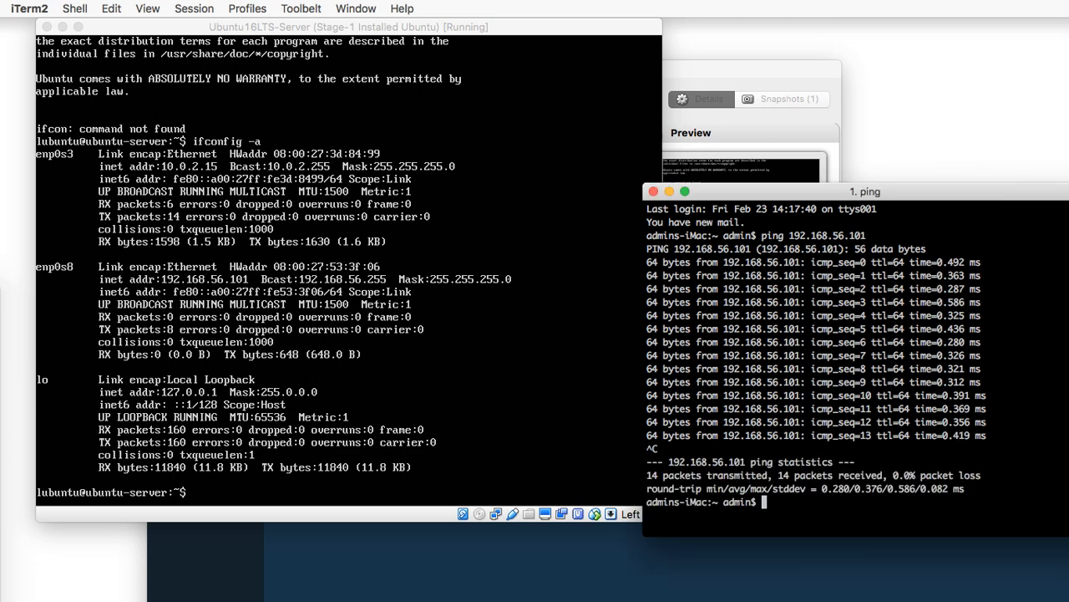